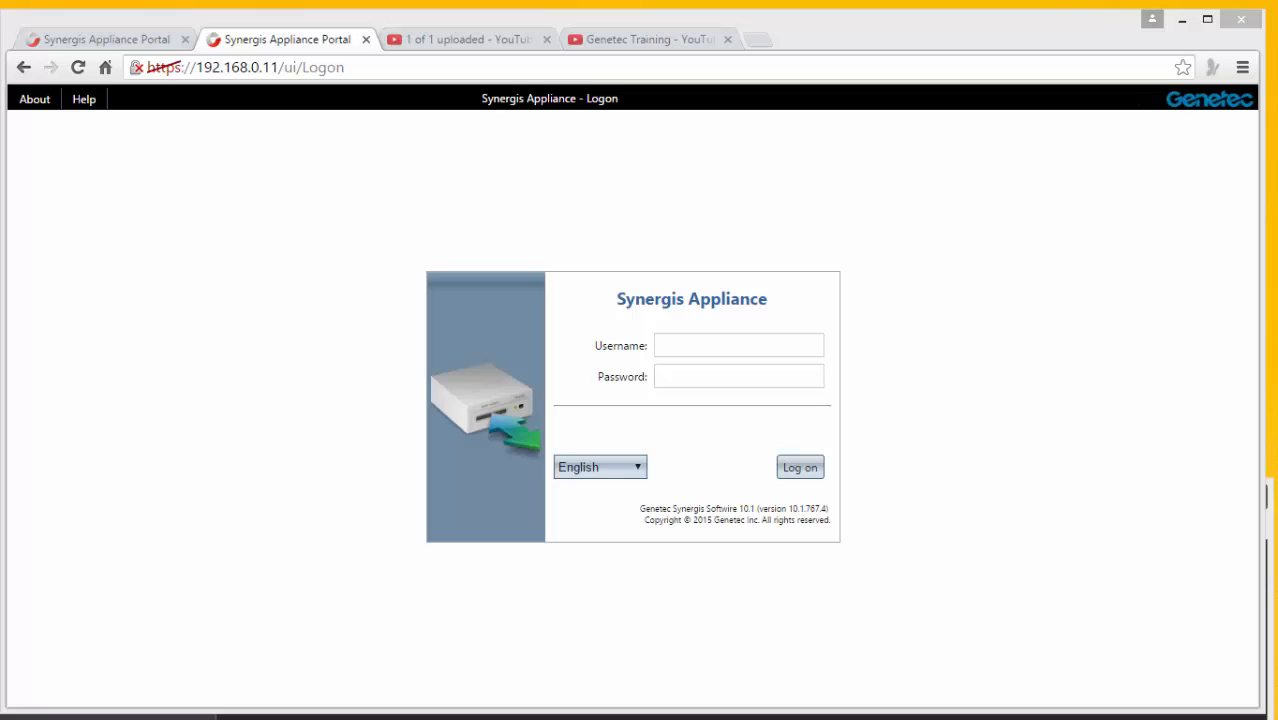
pyautogui.moveTo(260, 92)
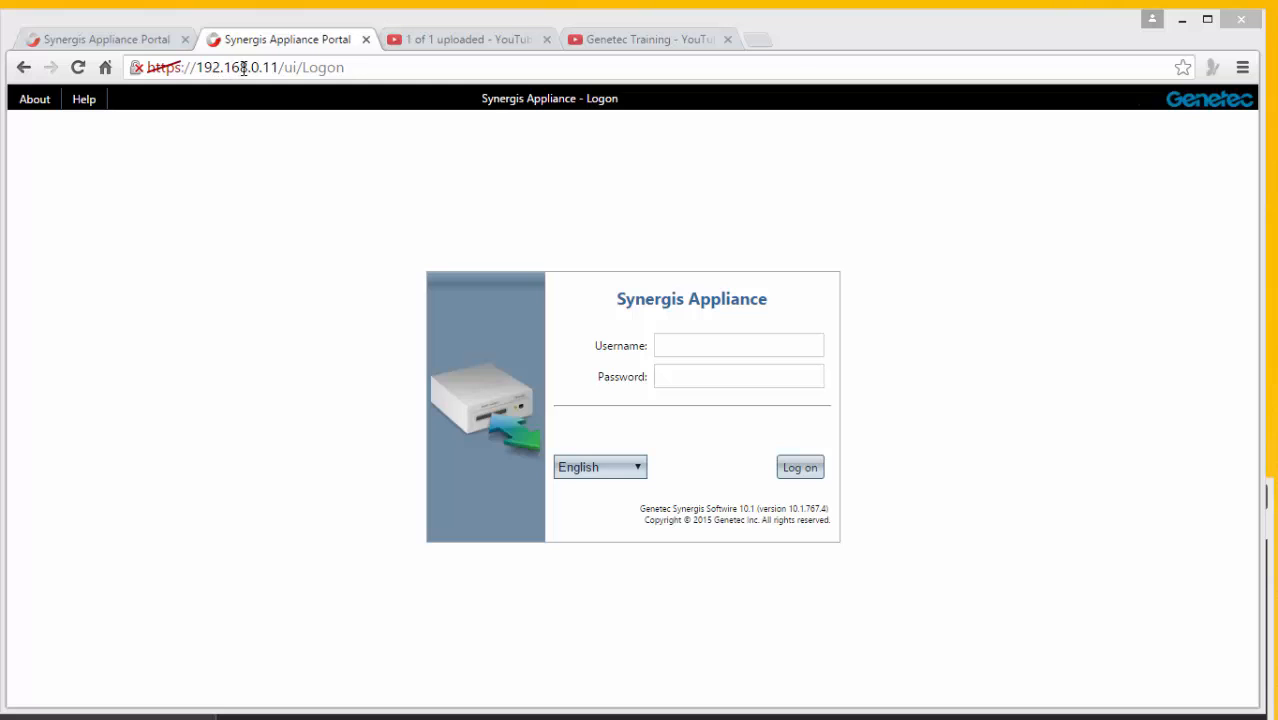
pyautogui.moveTo(266, 72)
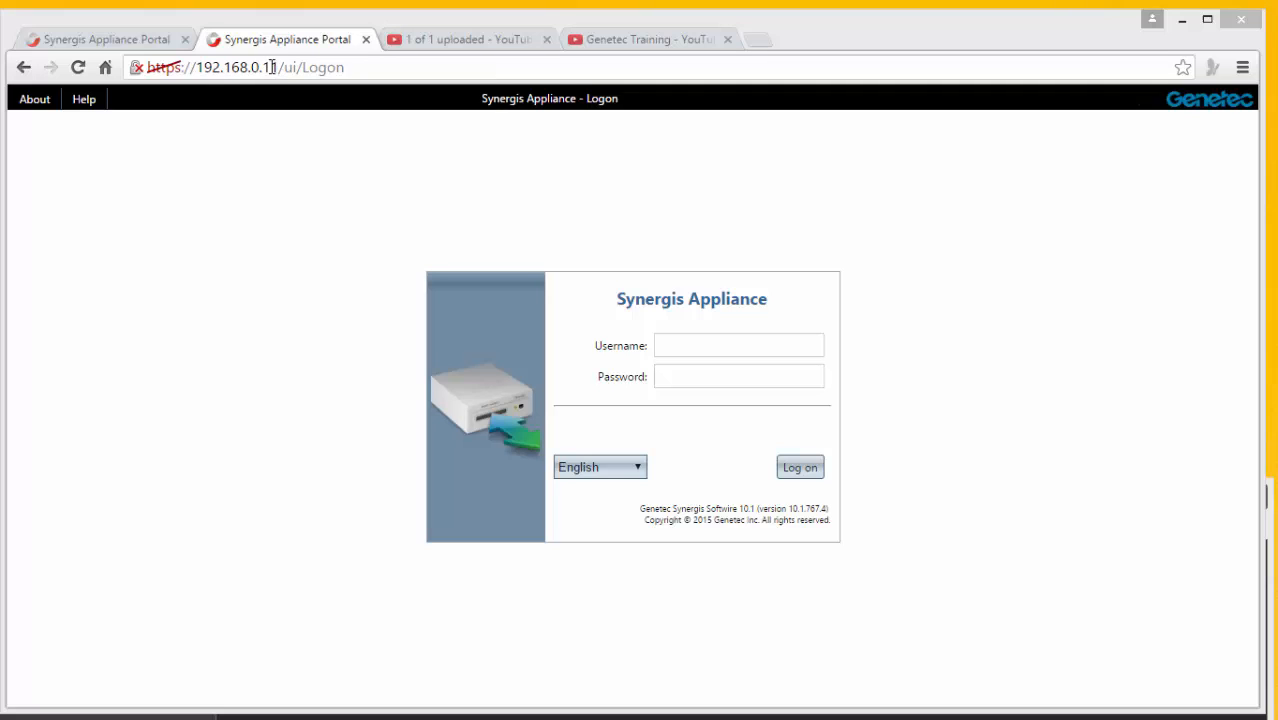
# Enter username admin and a password and submit the login, which fails on the first attempt.
pyautogui.click(738, 344)
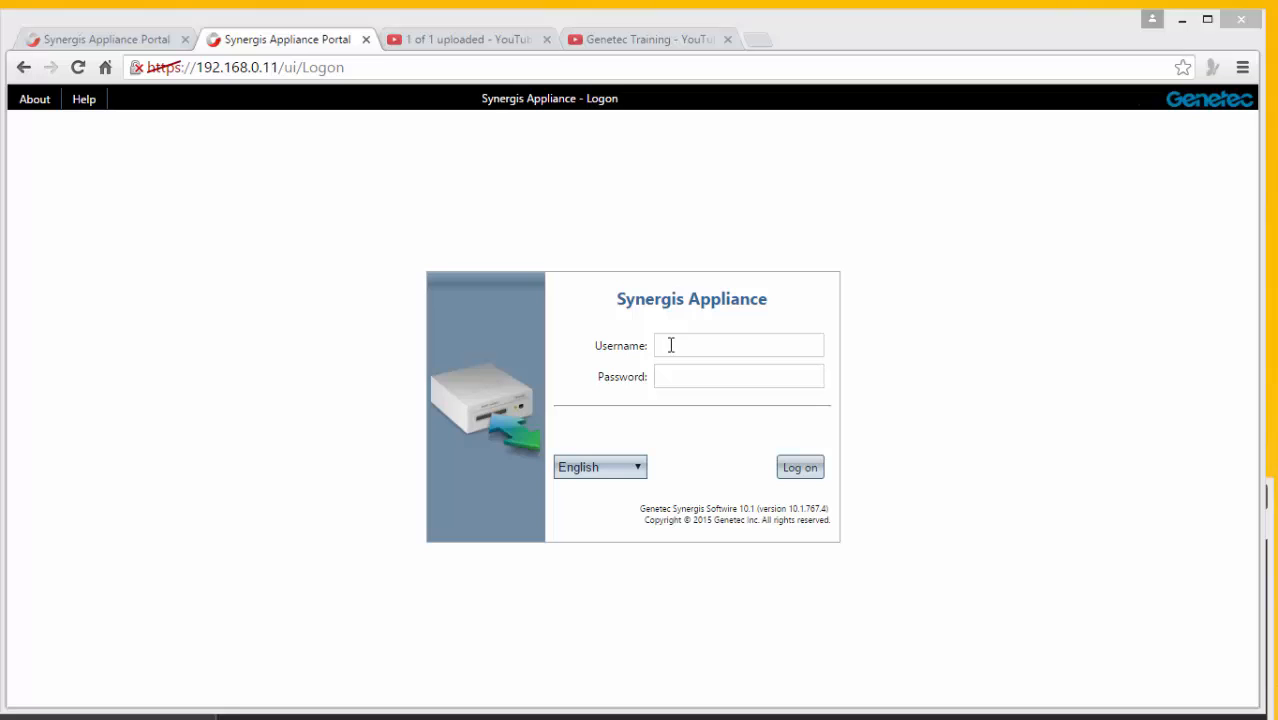
pyautogui.write('admin')
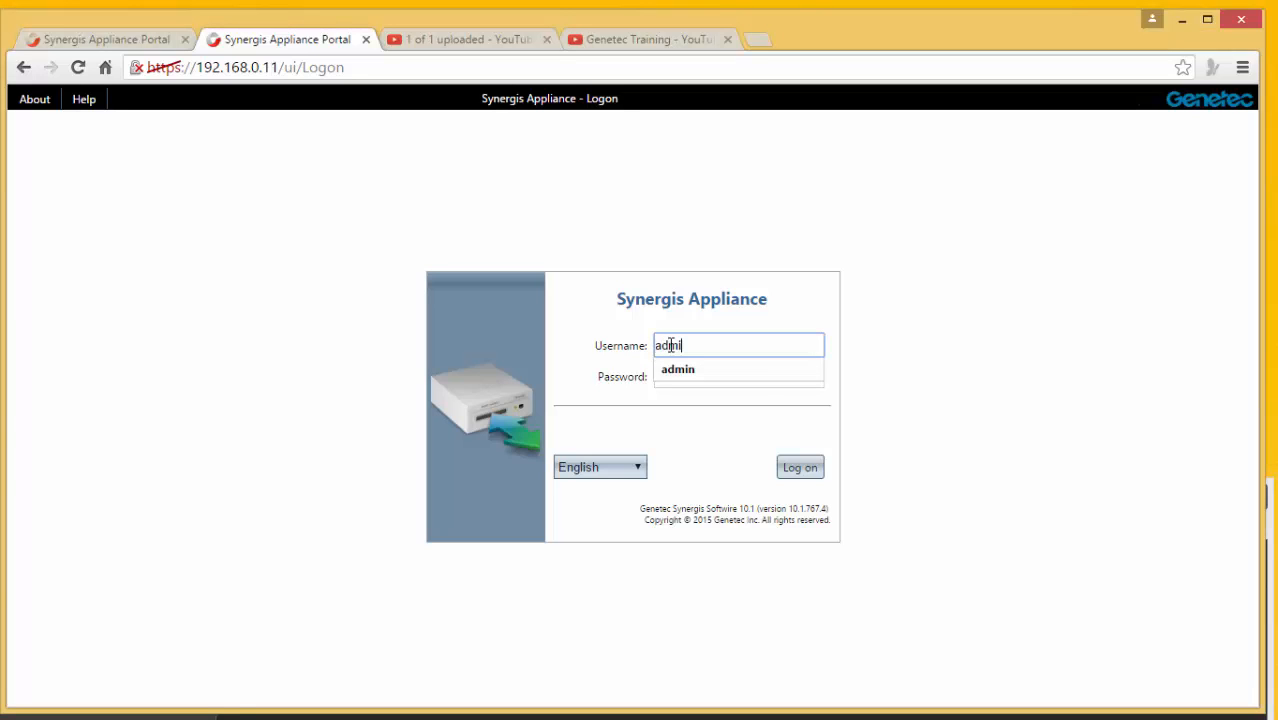
pyautogui.click(686, 376)
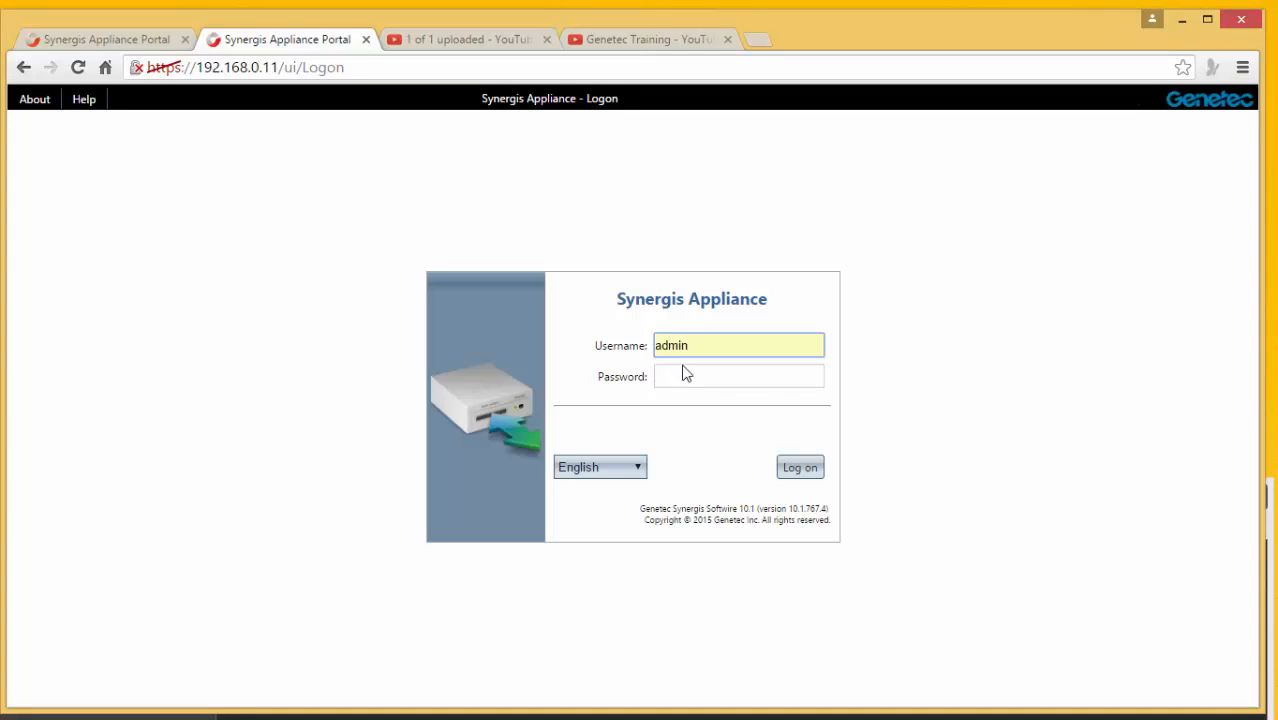
pyautogui.click(738, 376)
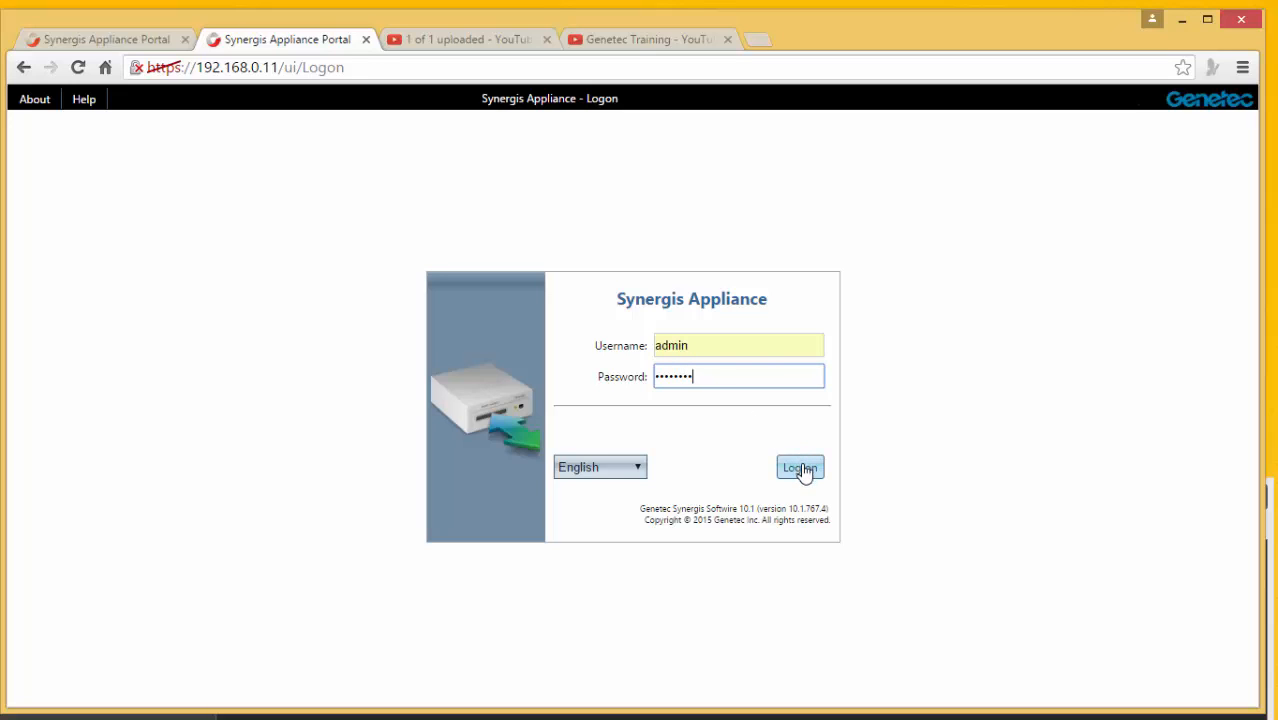
pyautogui.click(800, 468)
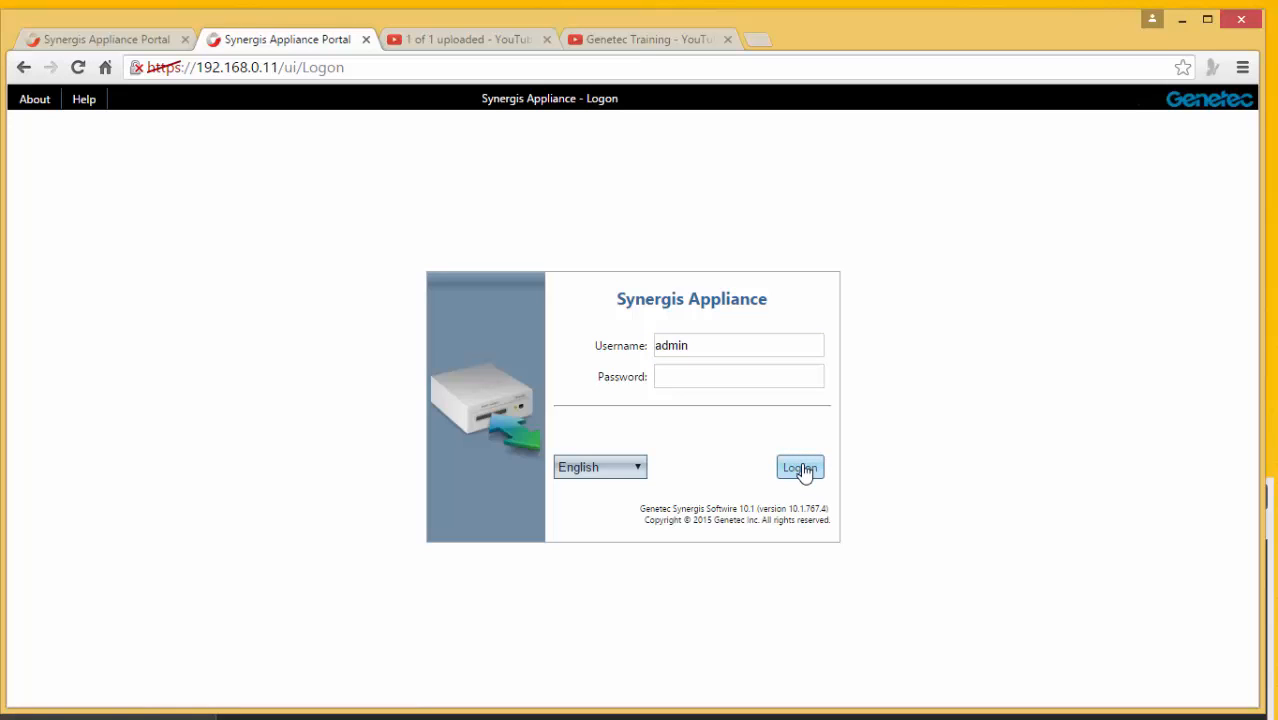
# Re-enter the password and log on successfully to the Synergis Appliance Portal home.
pyautogui.click(738, 376)
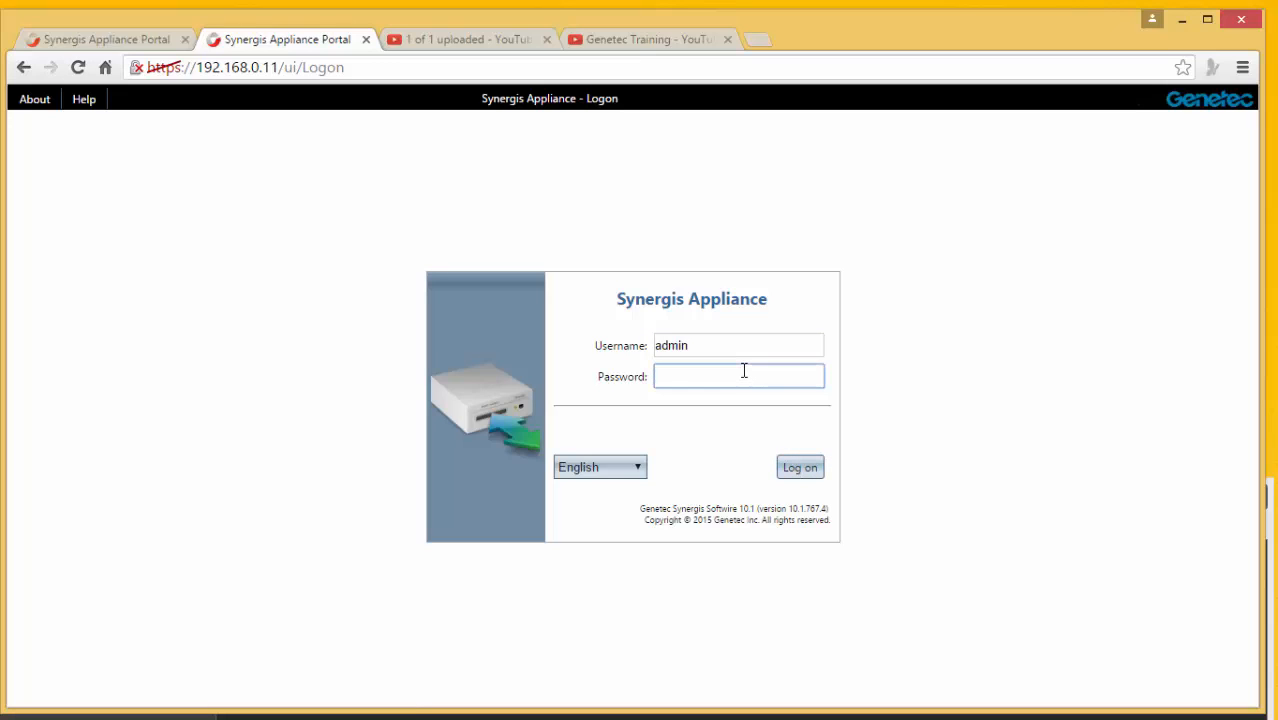
pyautogui.write('password')
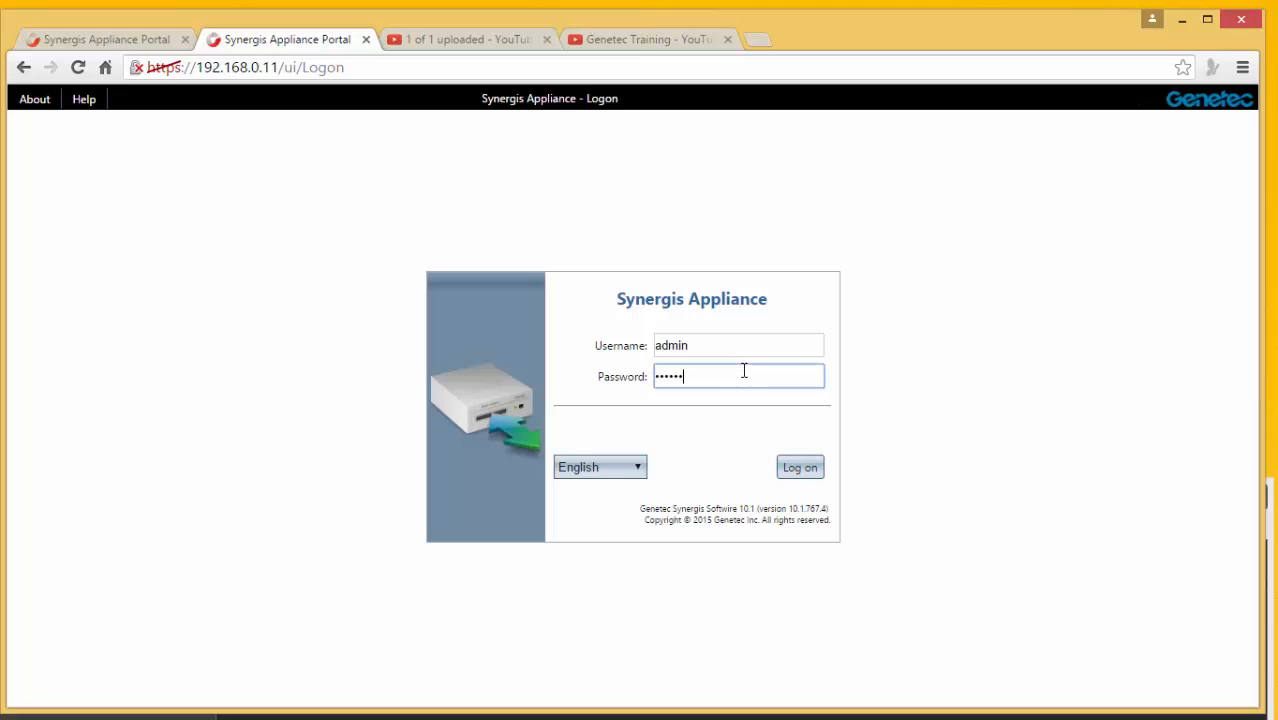
pyautogui.click(800, 468)
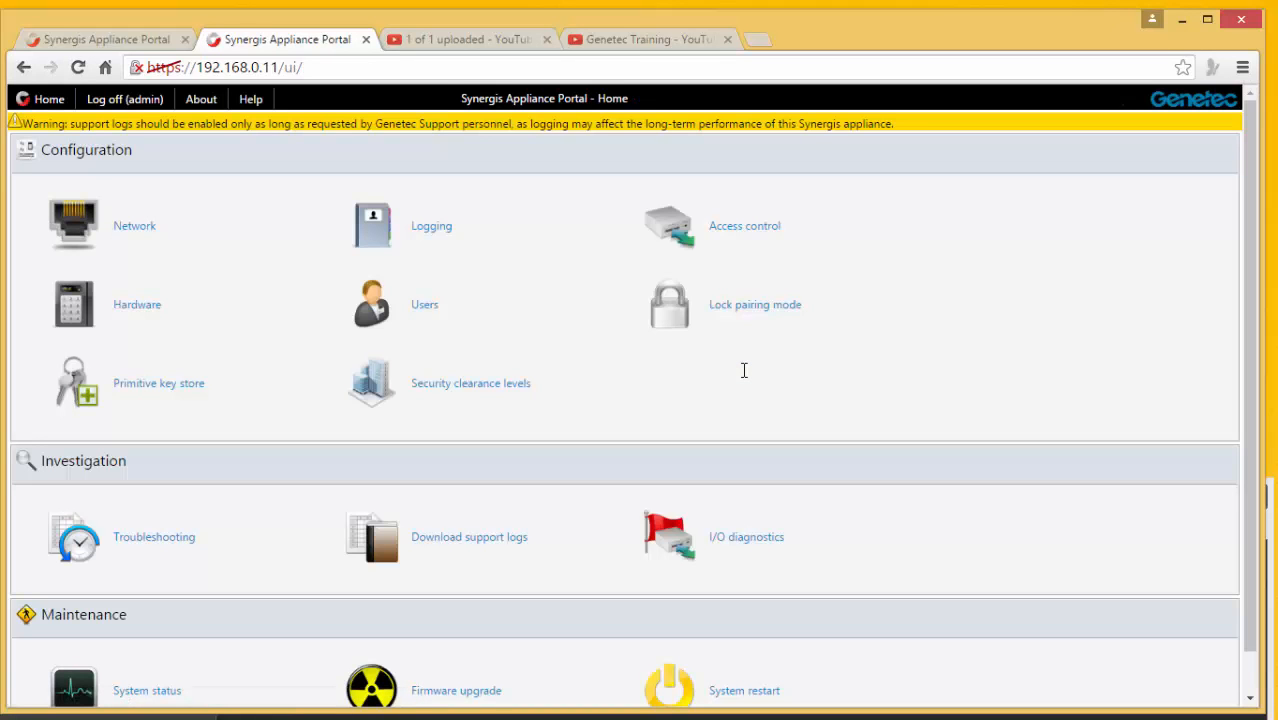
pyautogui.moveTo(180, 180)
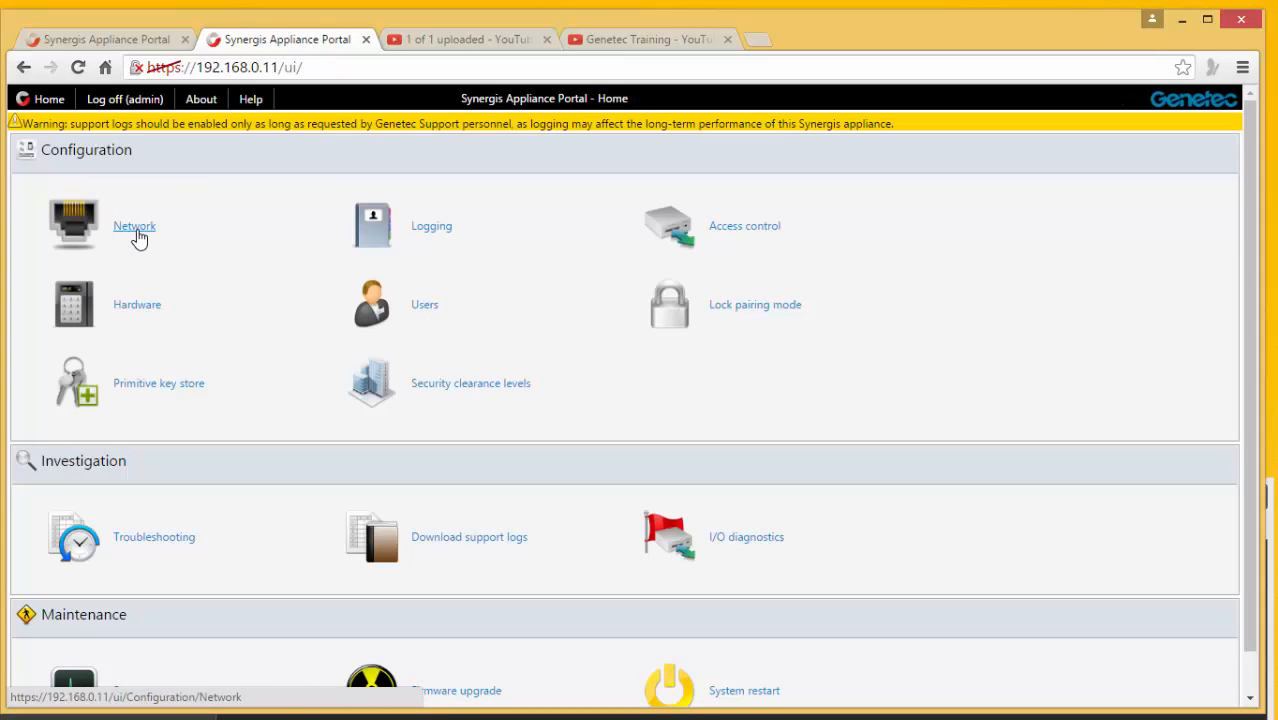
# On the Network page, add 192.168.0.102 as the accepted Access Manager address and save it.
pyautogui.click(134, 224)
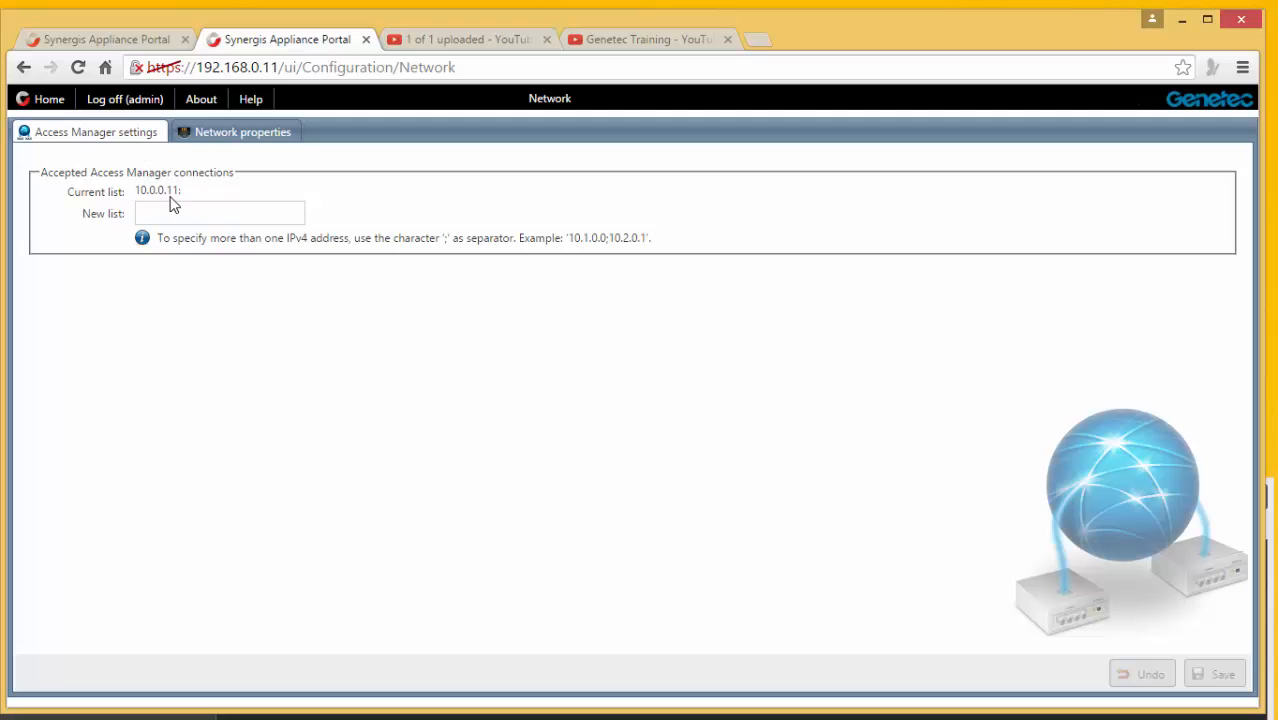
pyautogui.moveTo(206, 100)
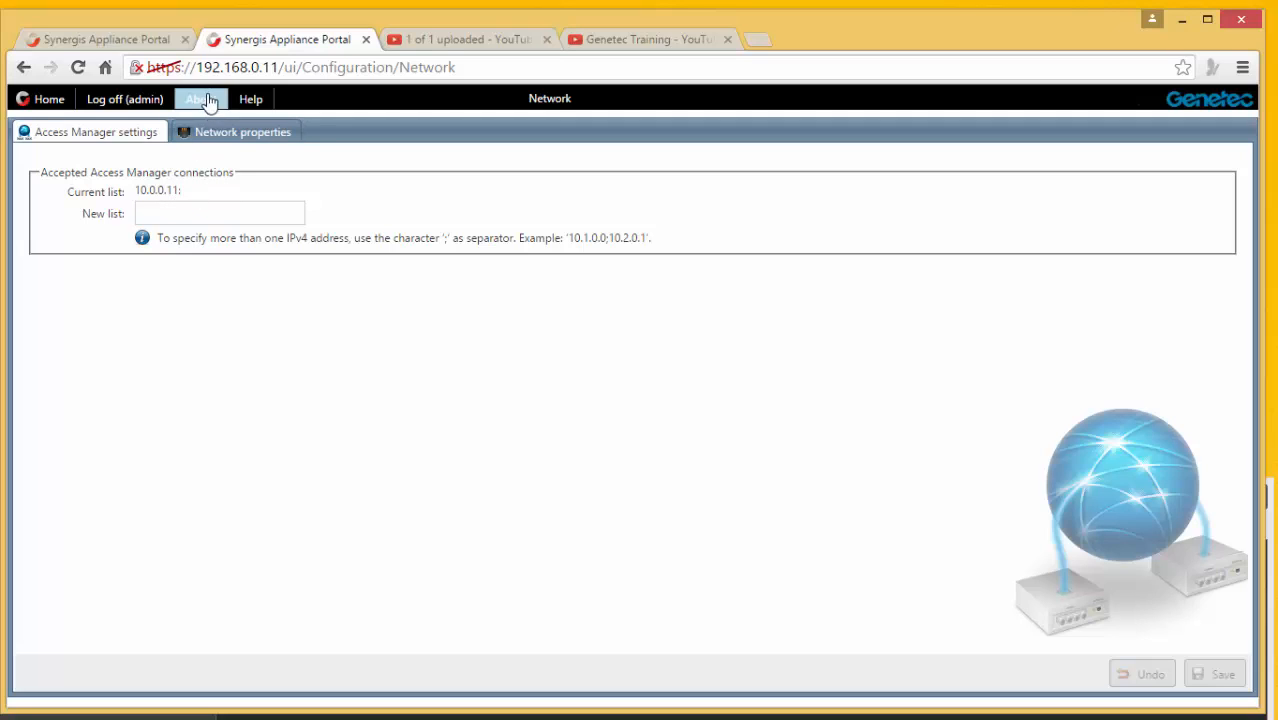
pyautogui.click(220, 212)
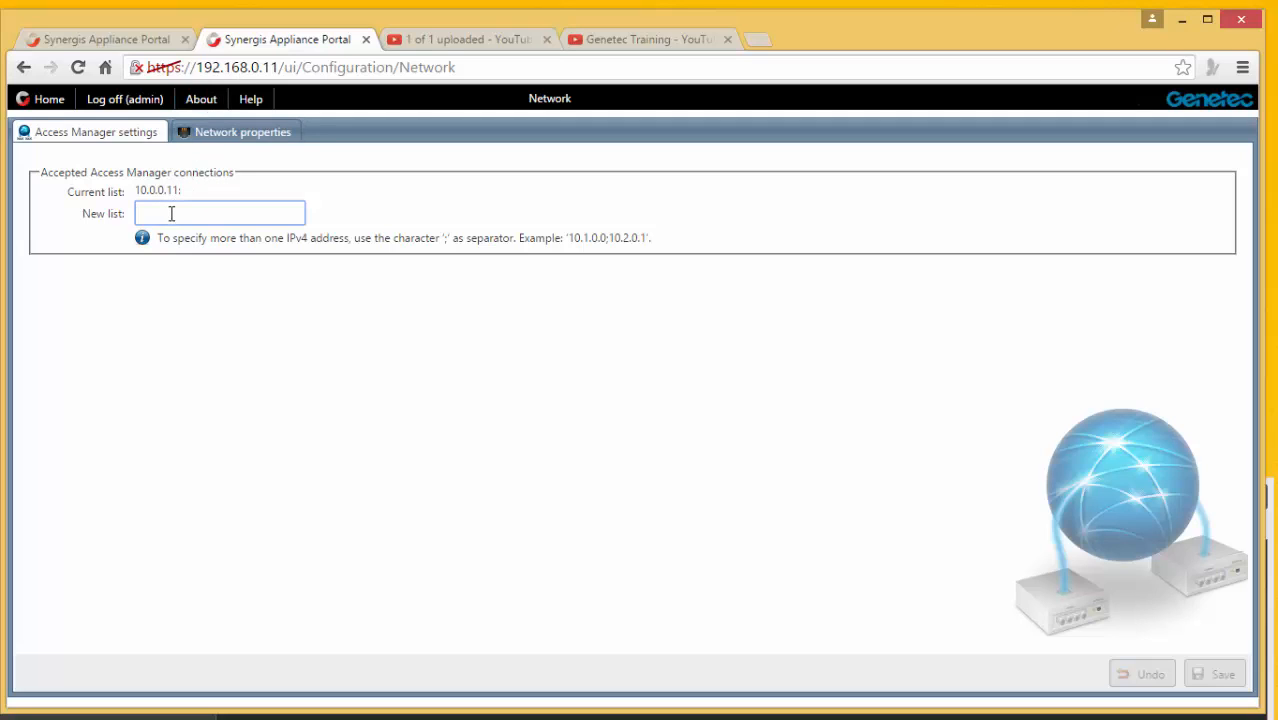
pyautogui.write('192.168.0')
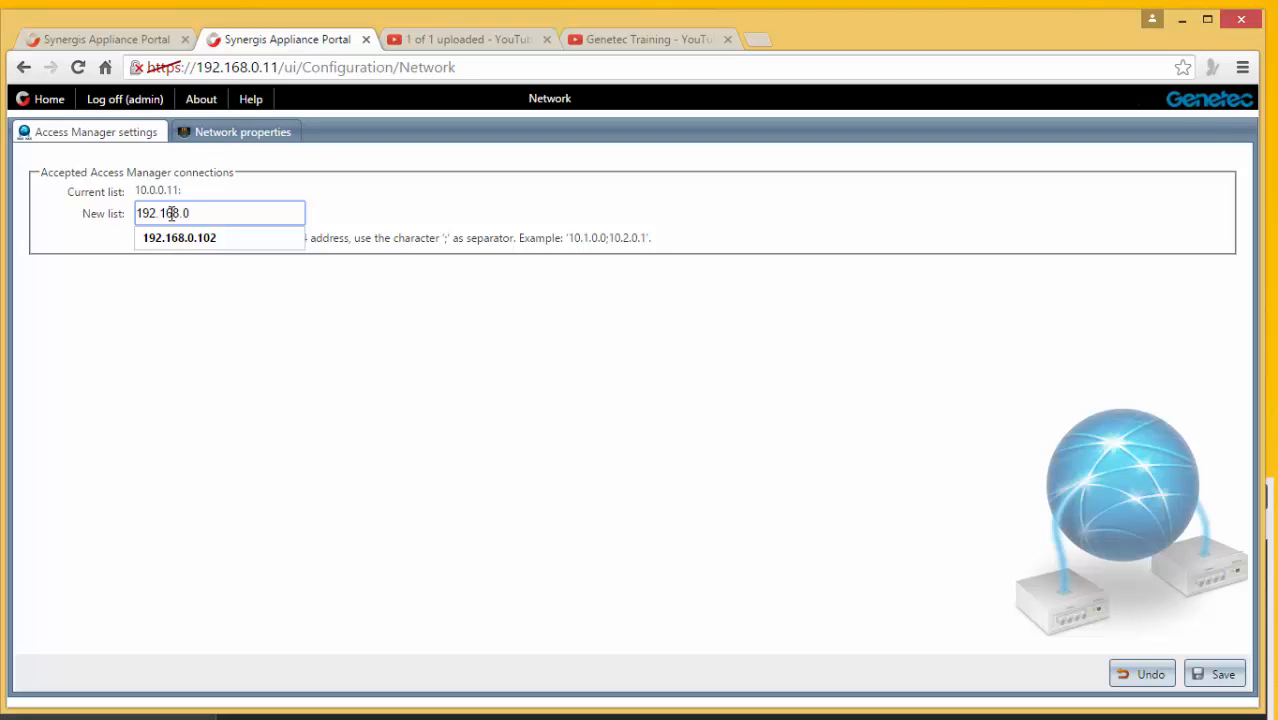
pyautogui.click(188, 238)
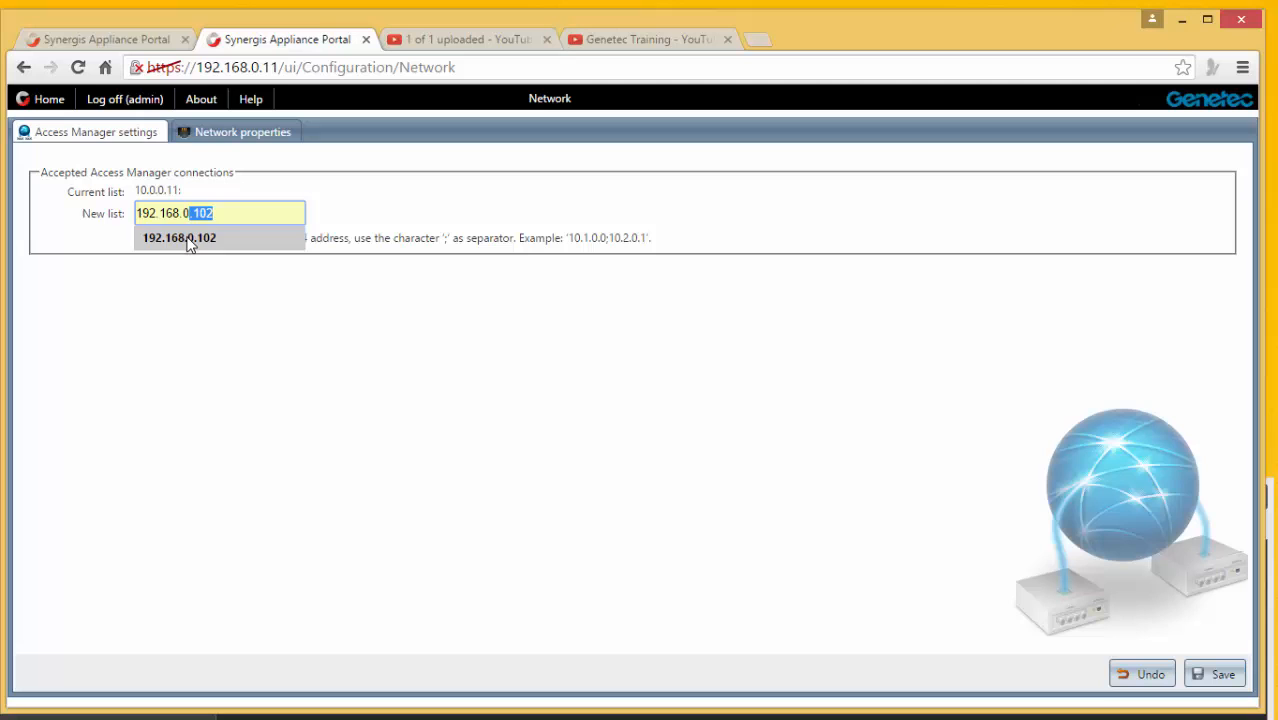
pyautogui.click(788, 496)
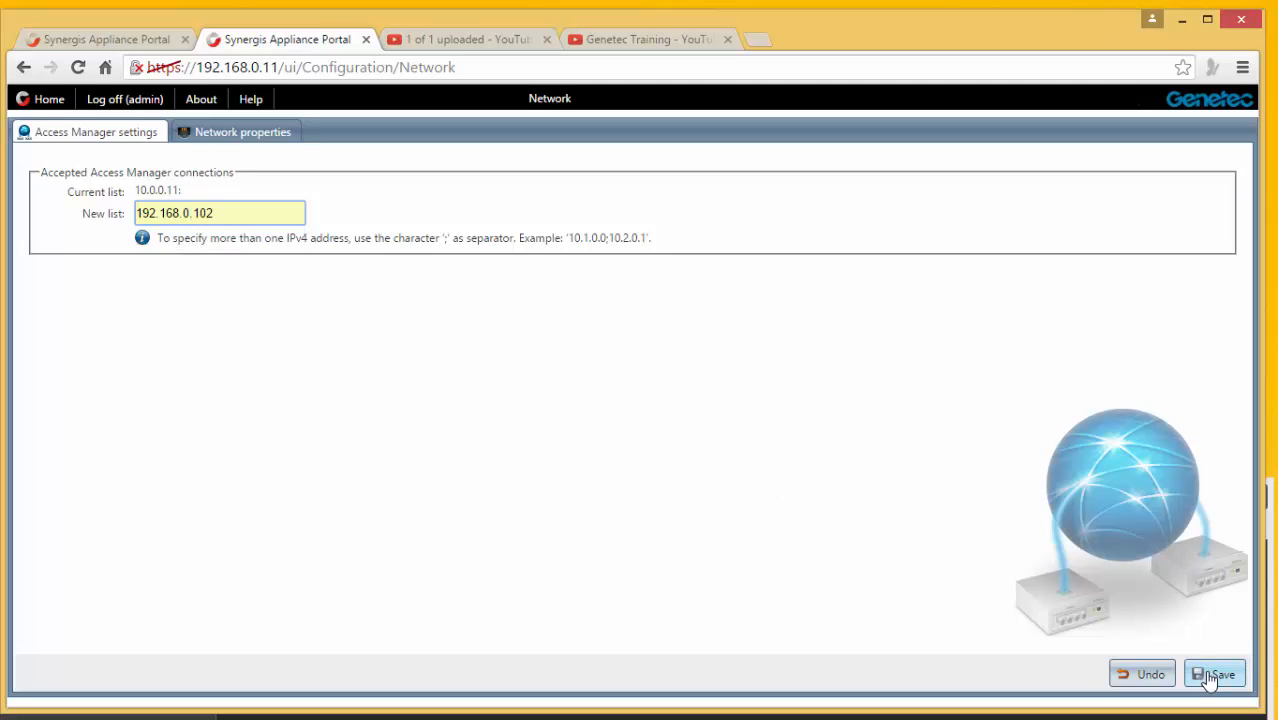
pyautogui.click(1214, 672)
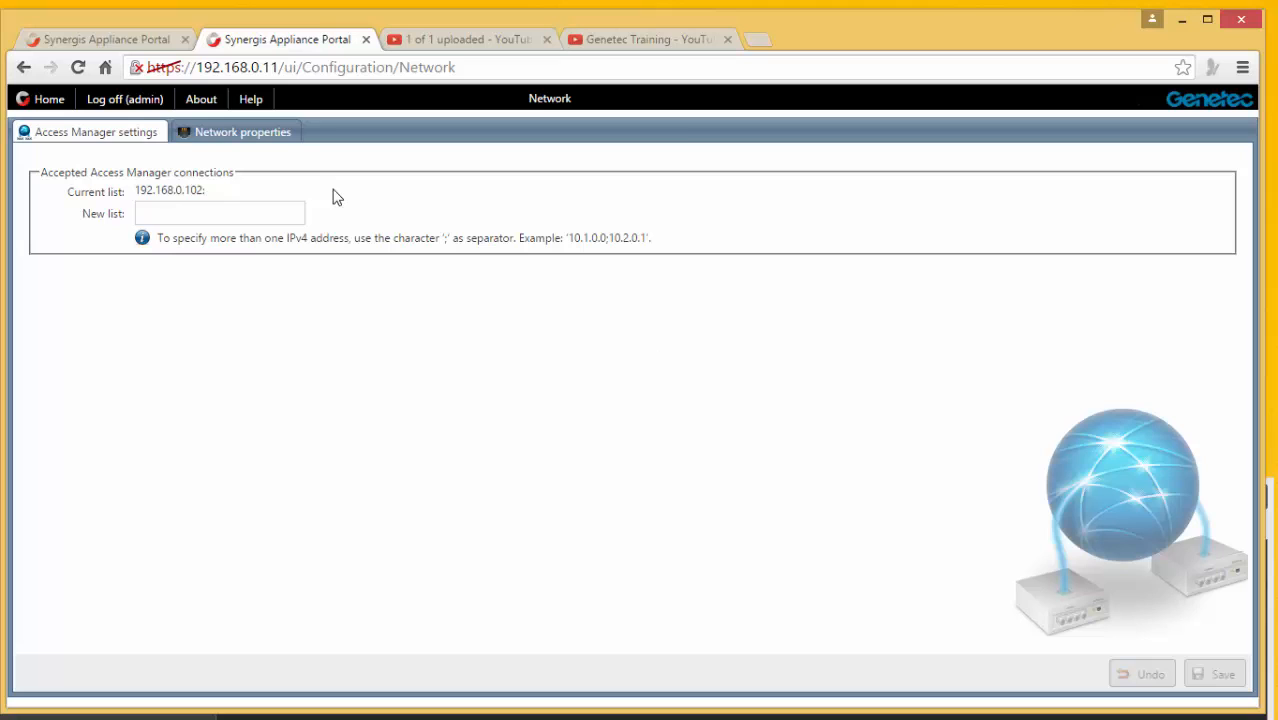
# Review Network properties (IP 192.168.0.11, gateway 192.168.0.239, port 2000), then return to Access Manager settings.
pyautogui.click(242, 132)
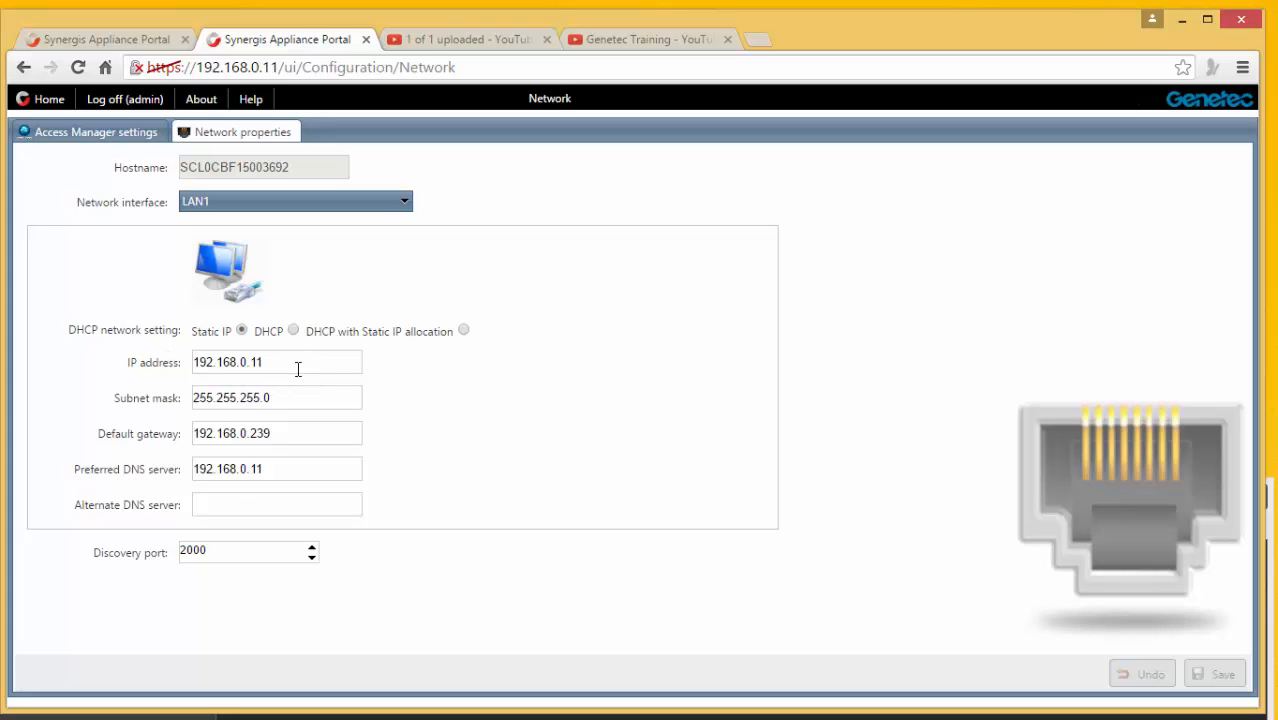
pyautogui.moveTo(220, 586)
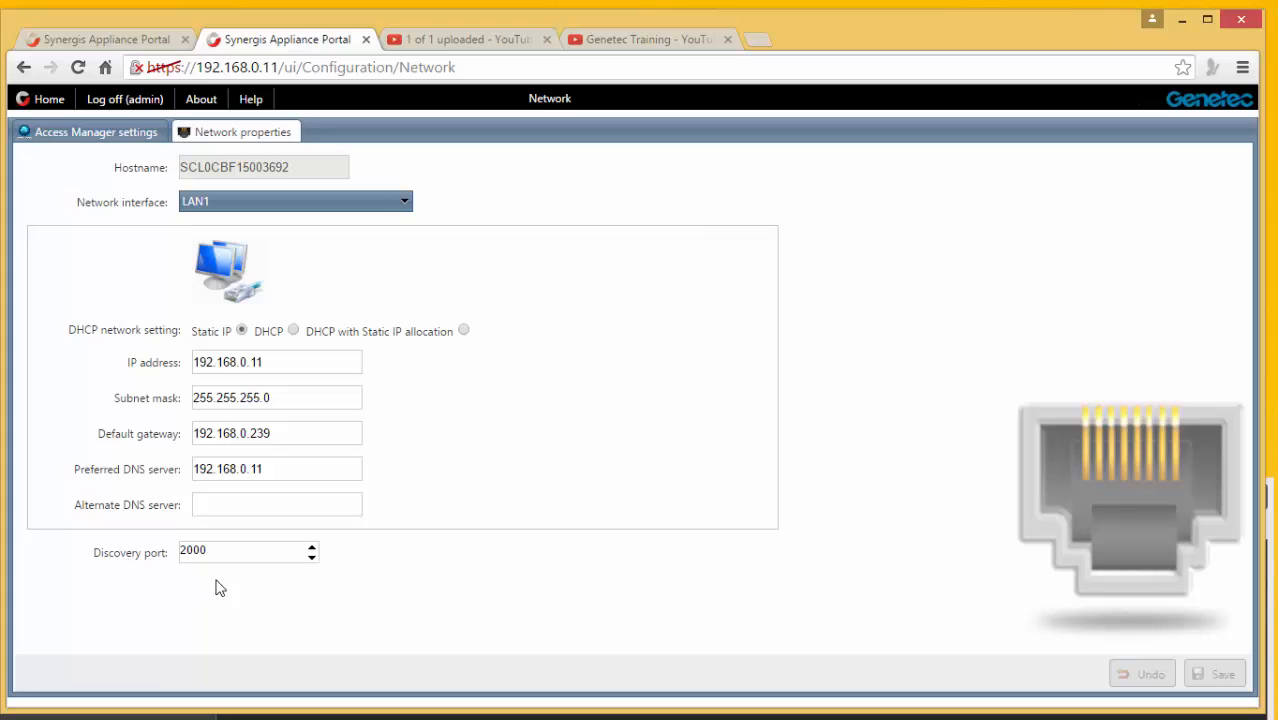
pyautogui.moveTo(160, 598)
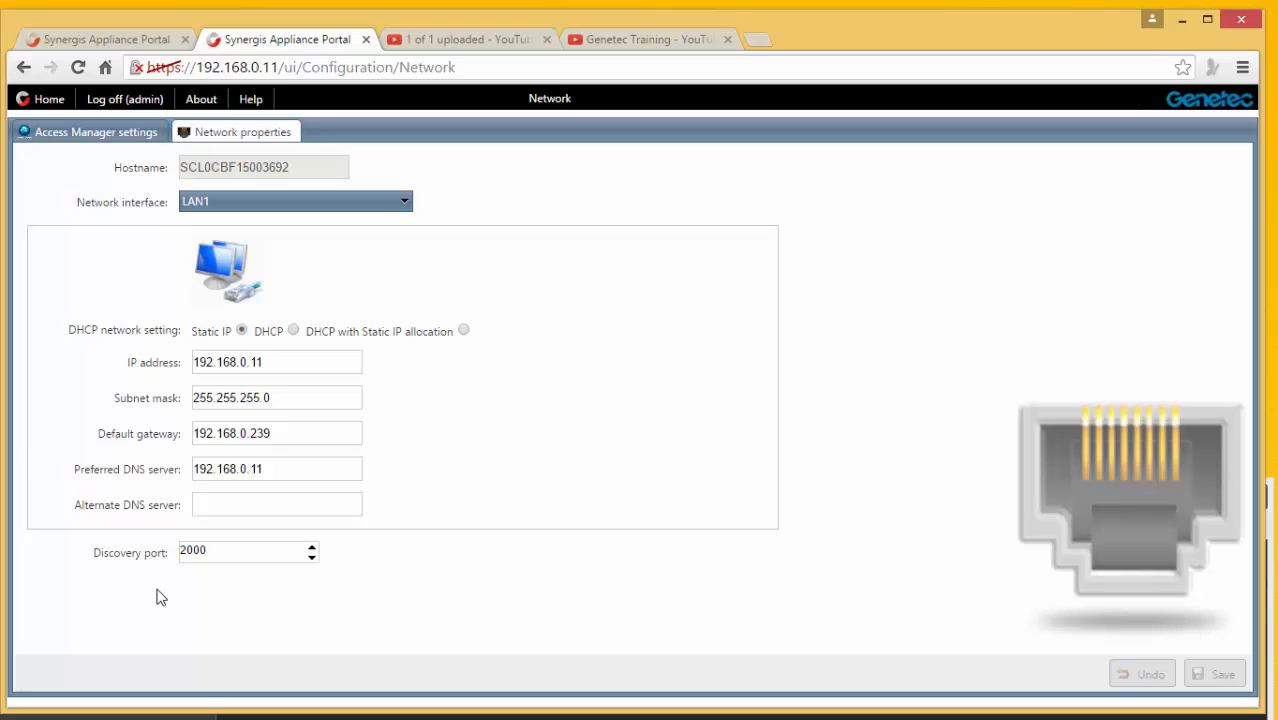
pyautogui.moveTo(348, 532)
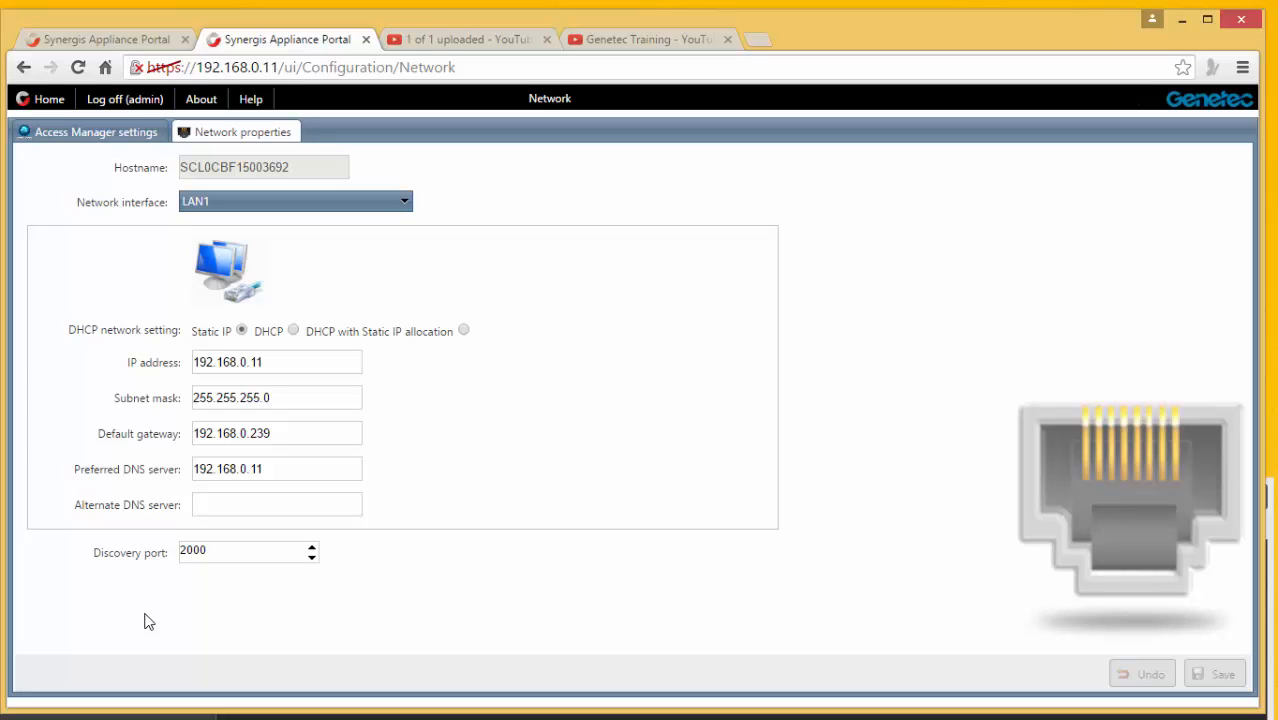
pyautogui.moveTo(244, 592)
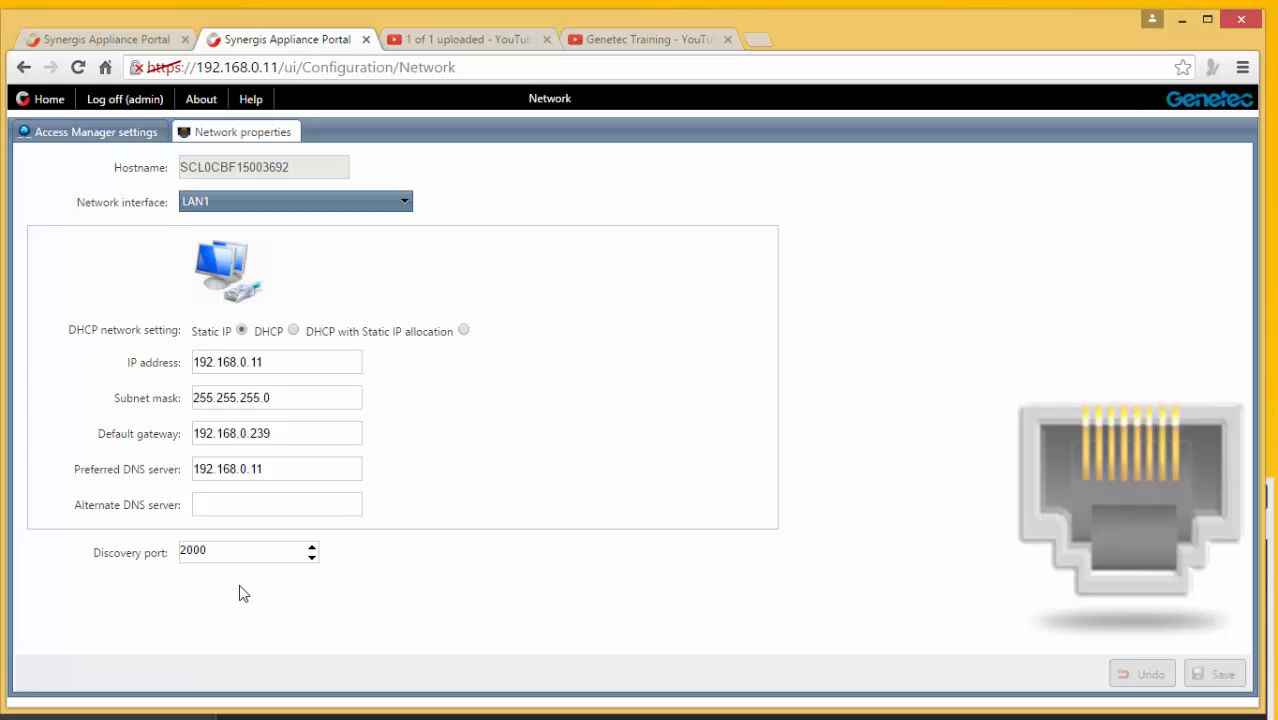
pyautogui.moveTo(516, 658)
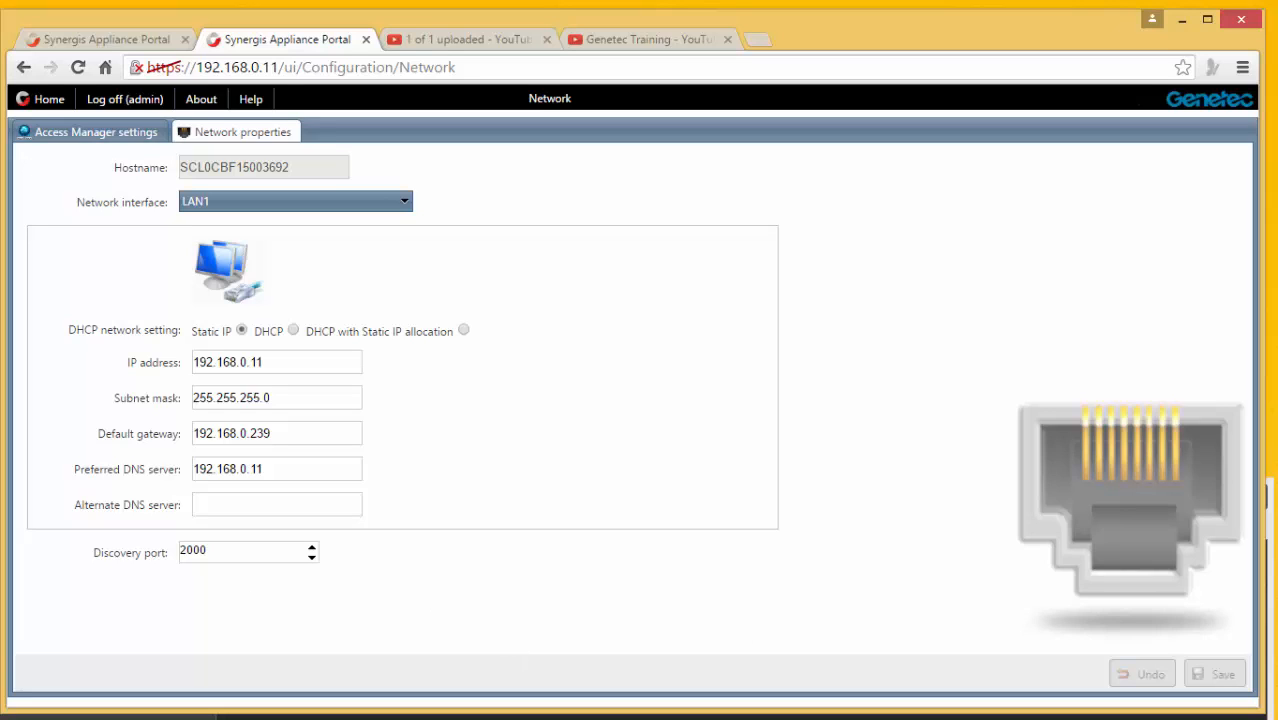
pyautogui.moveTo(240, 332)
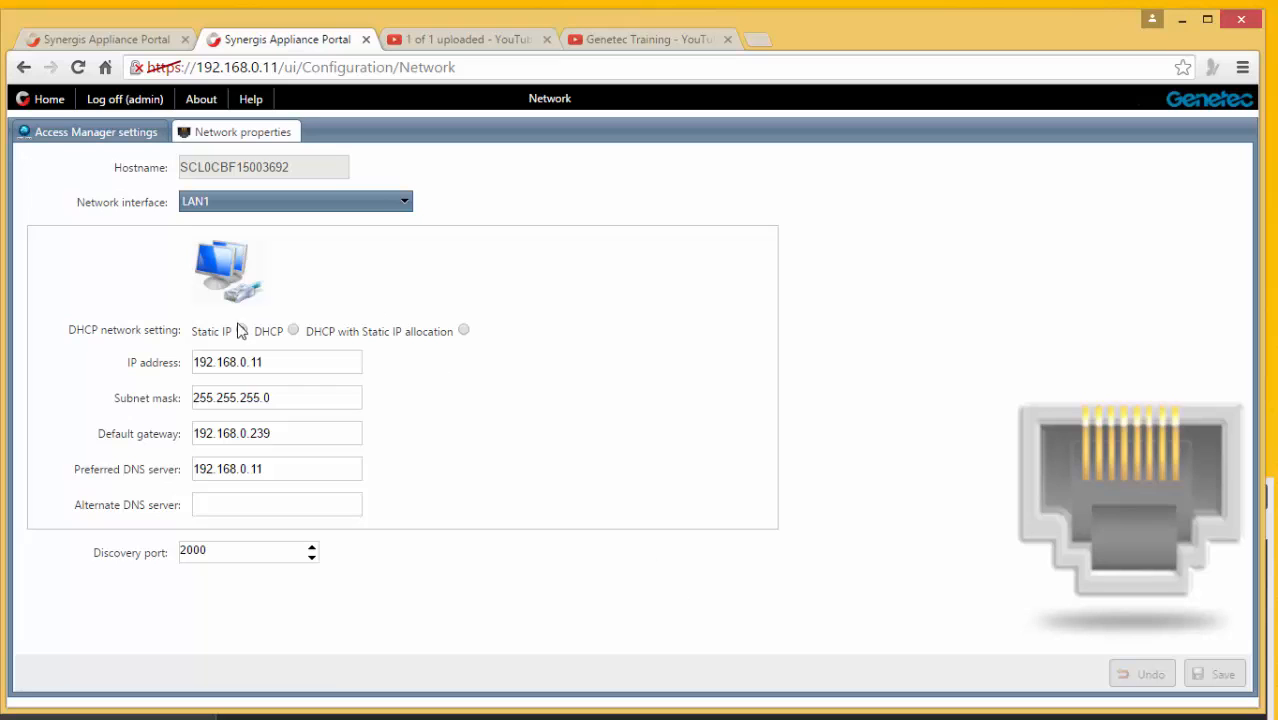
pyautogui.click(240, 332)
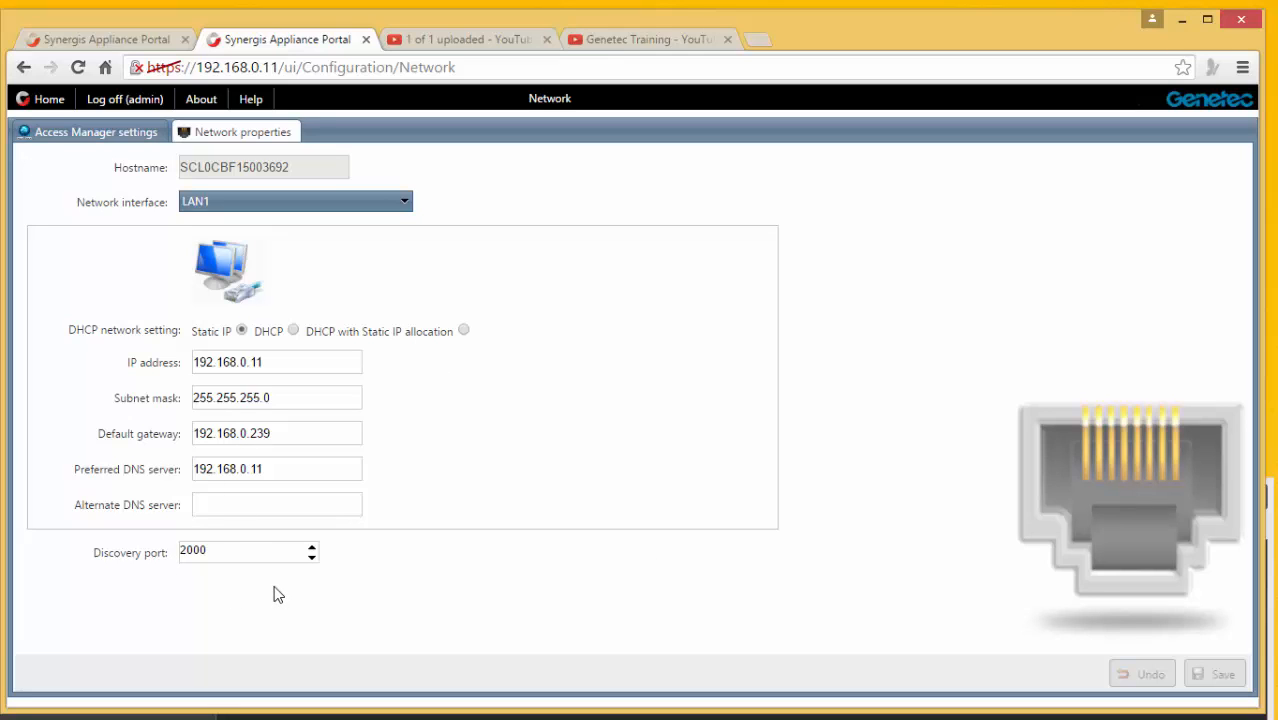
pyautogui.moveTo(116, 148)
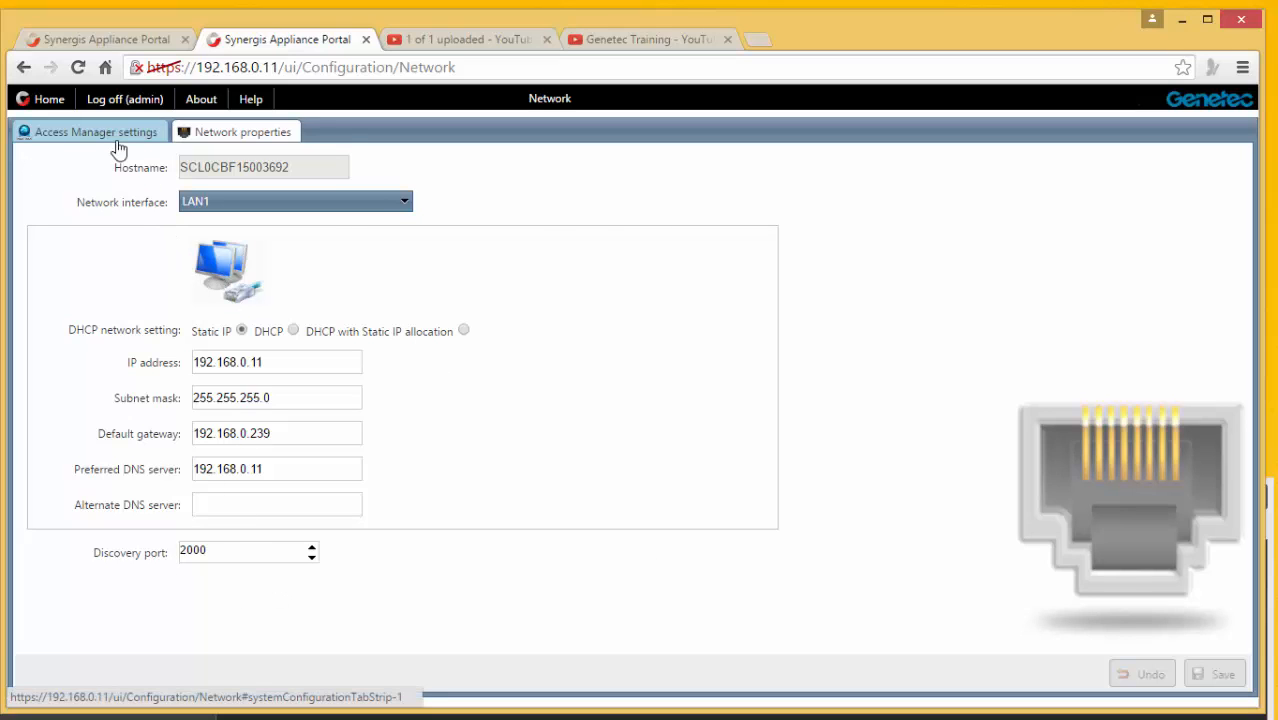
pyautogui.click(96, 132)
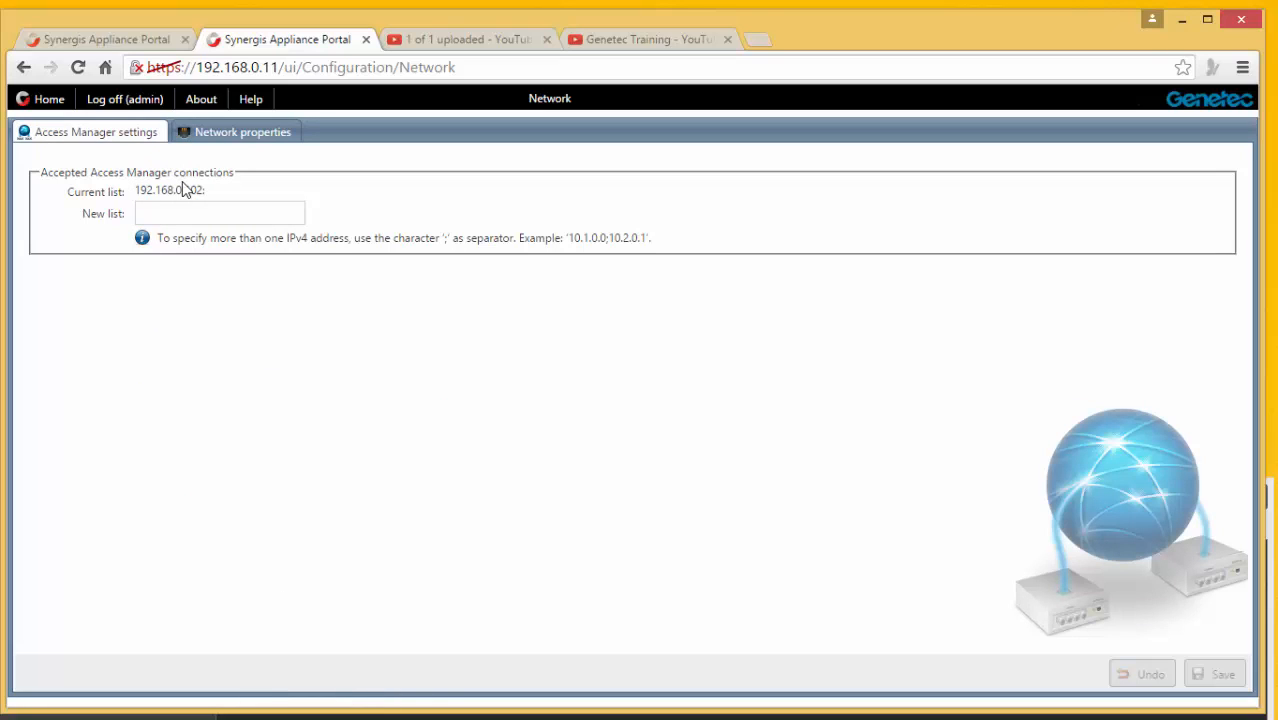
pyautogui.moveTo(568, 432)
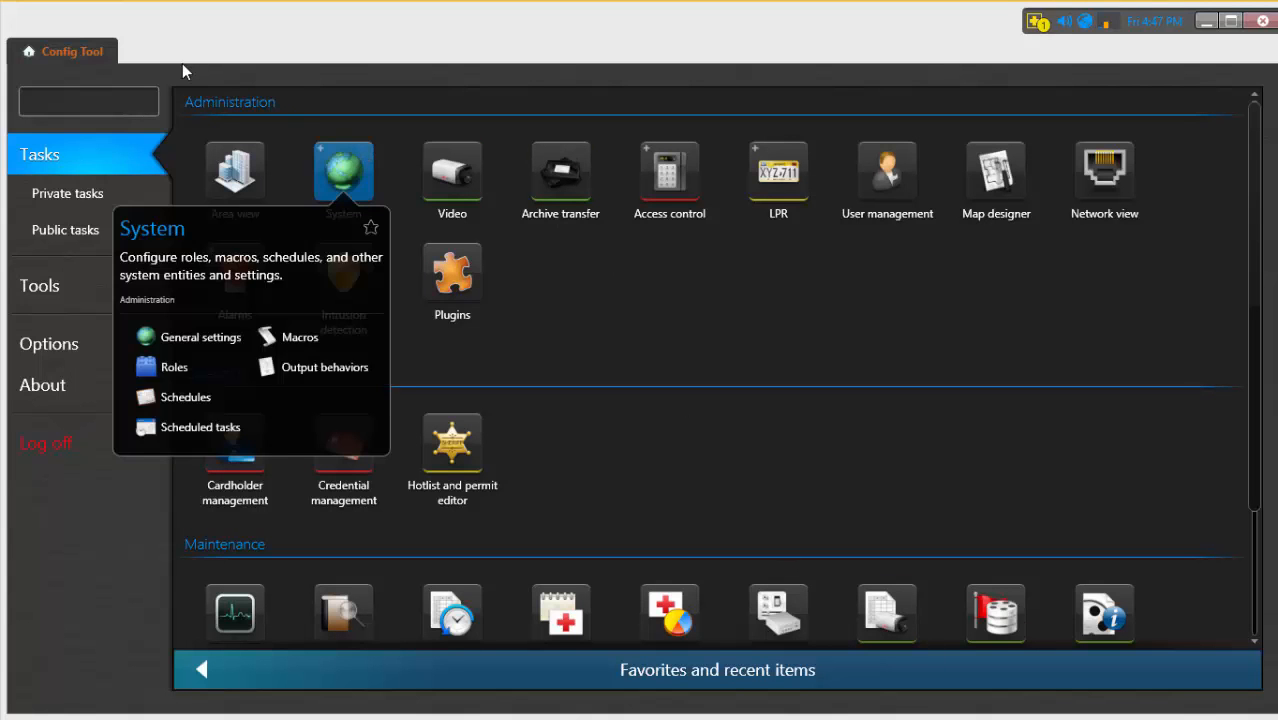
pyautogui.moveTo(120, 44)
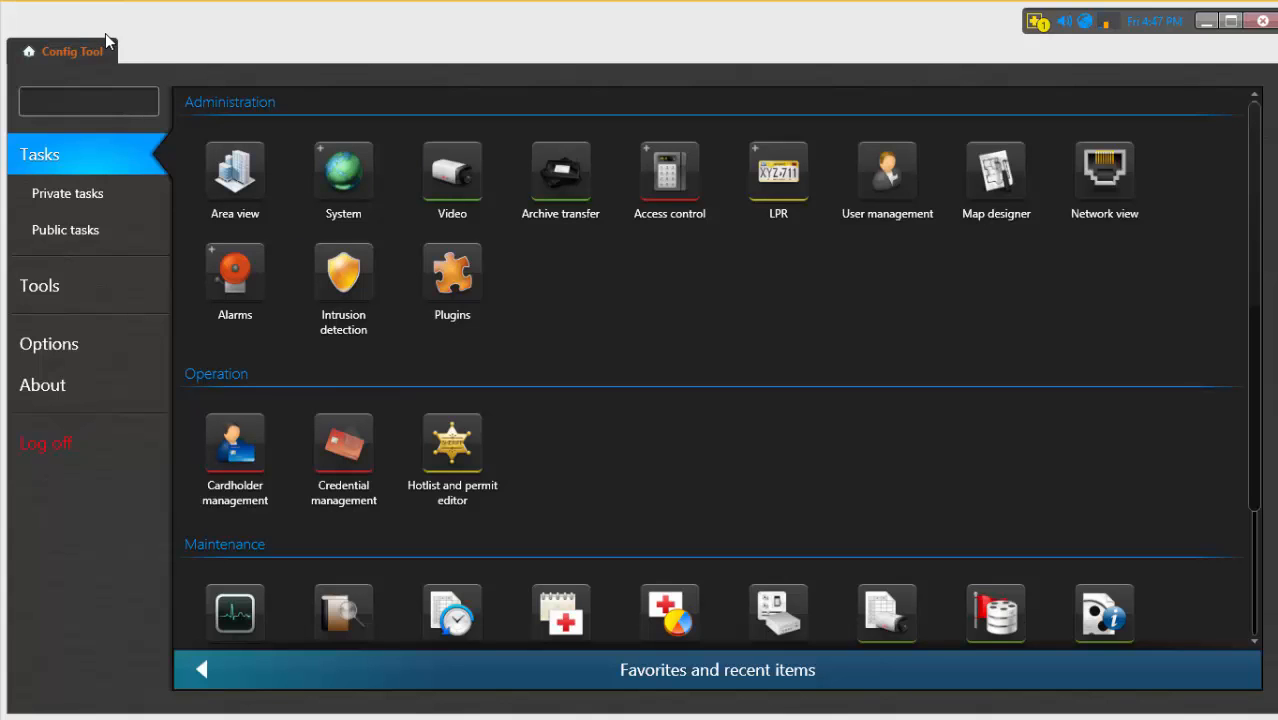
pyautogui.moveTo(452, 170)
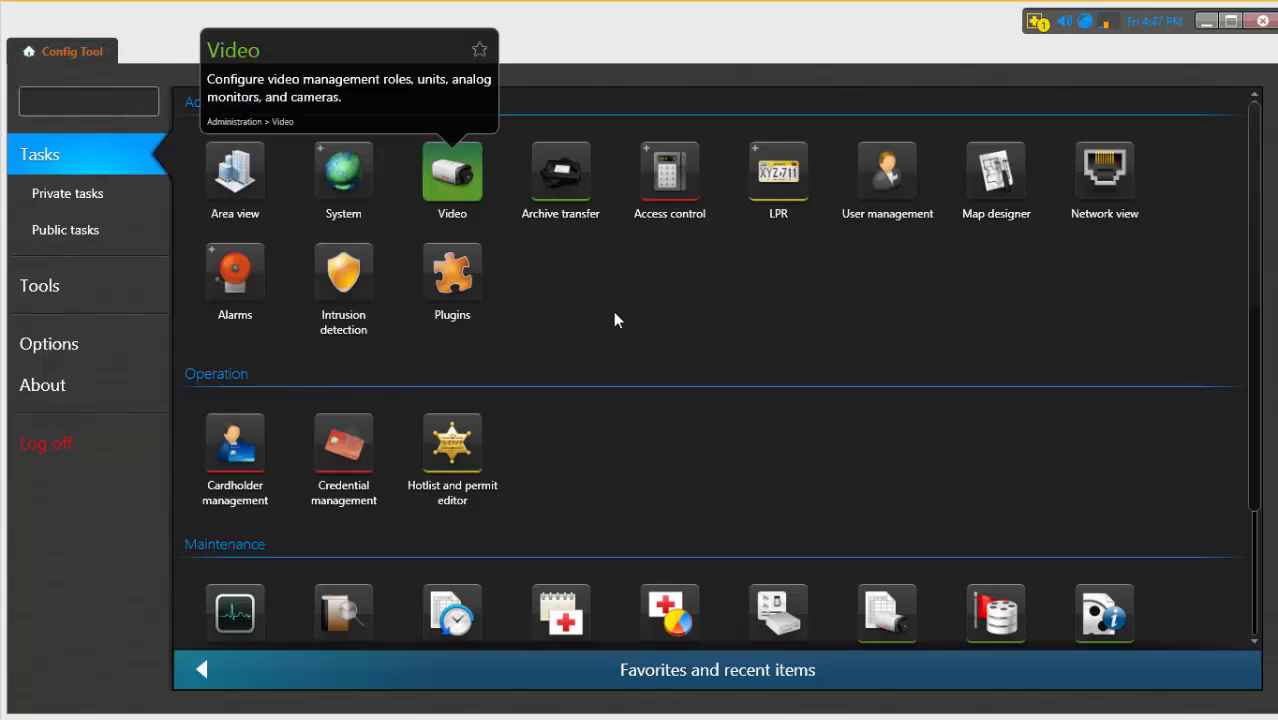
pyautogui.moveTo(668, 170)
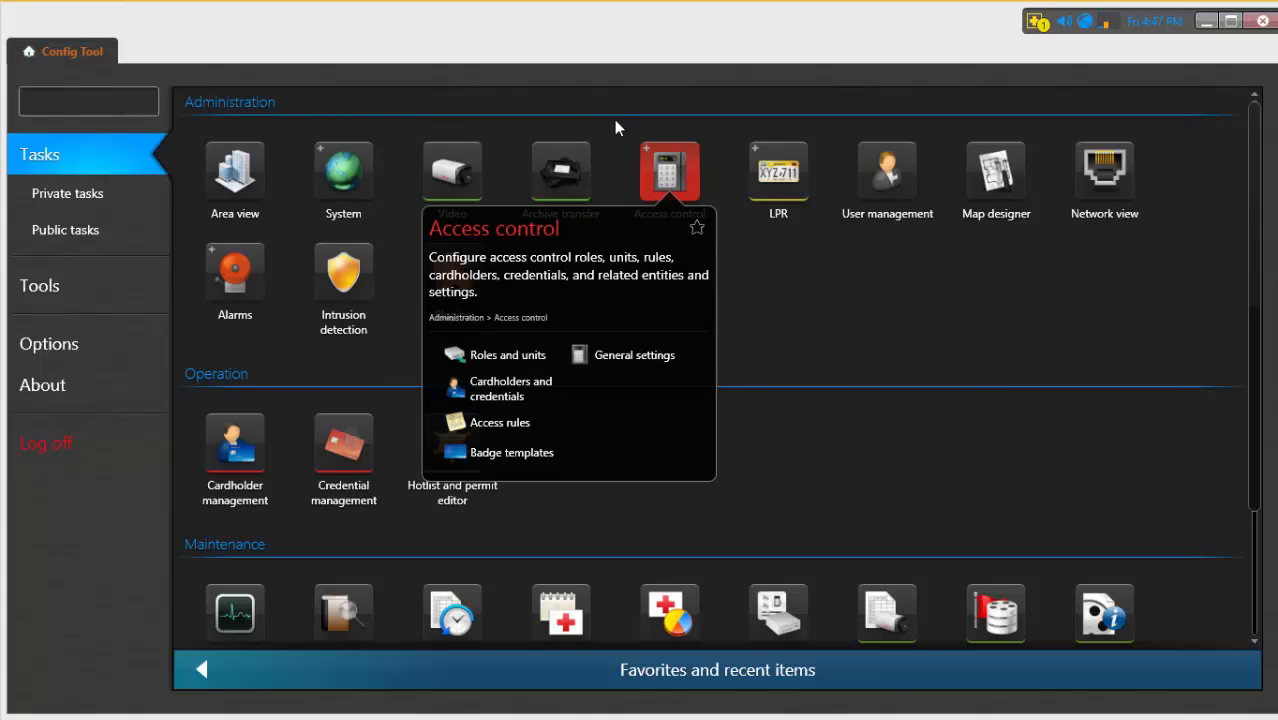
pyautogui.moveTo(1088, 28)
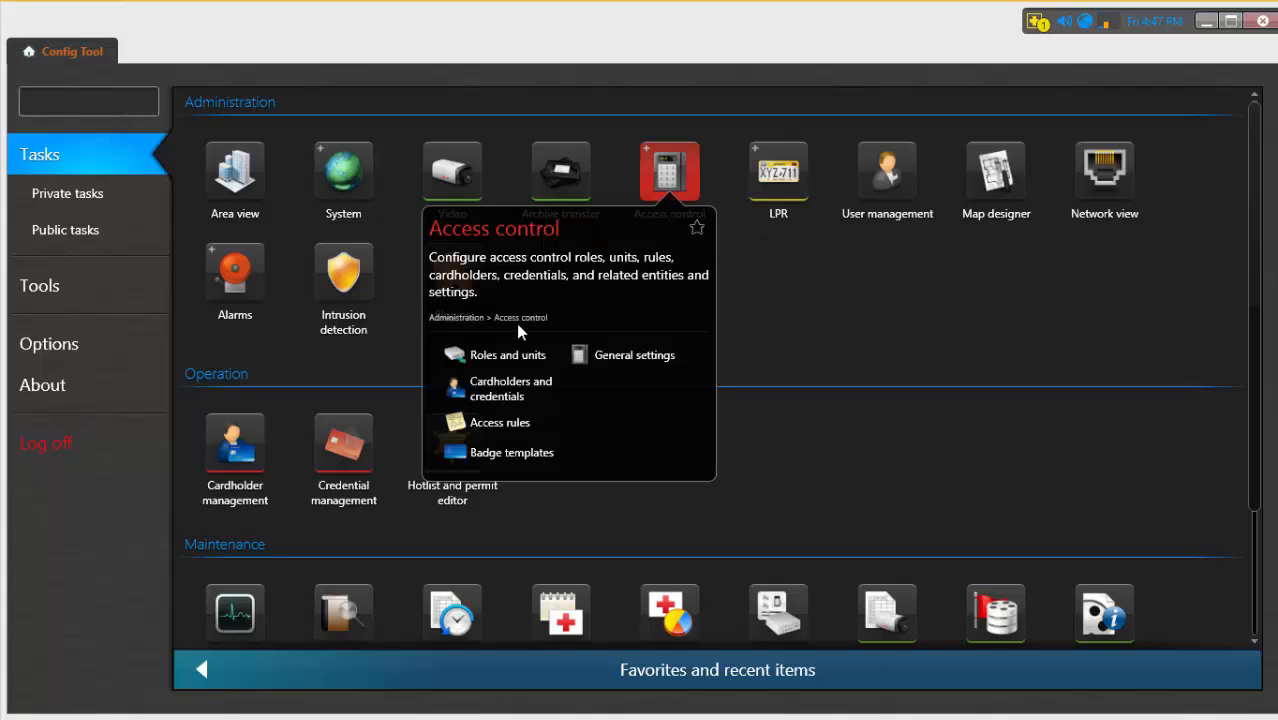
# Go to Access control Roles and units, listing WINSRV3 and its Access Manager.
pyautogui.click(510, 354)
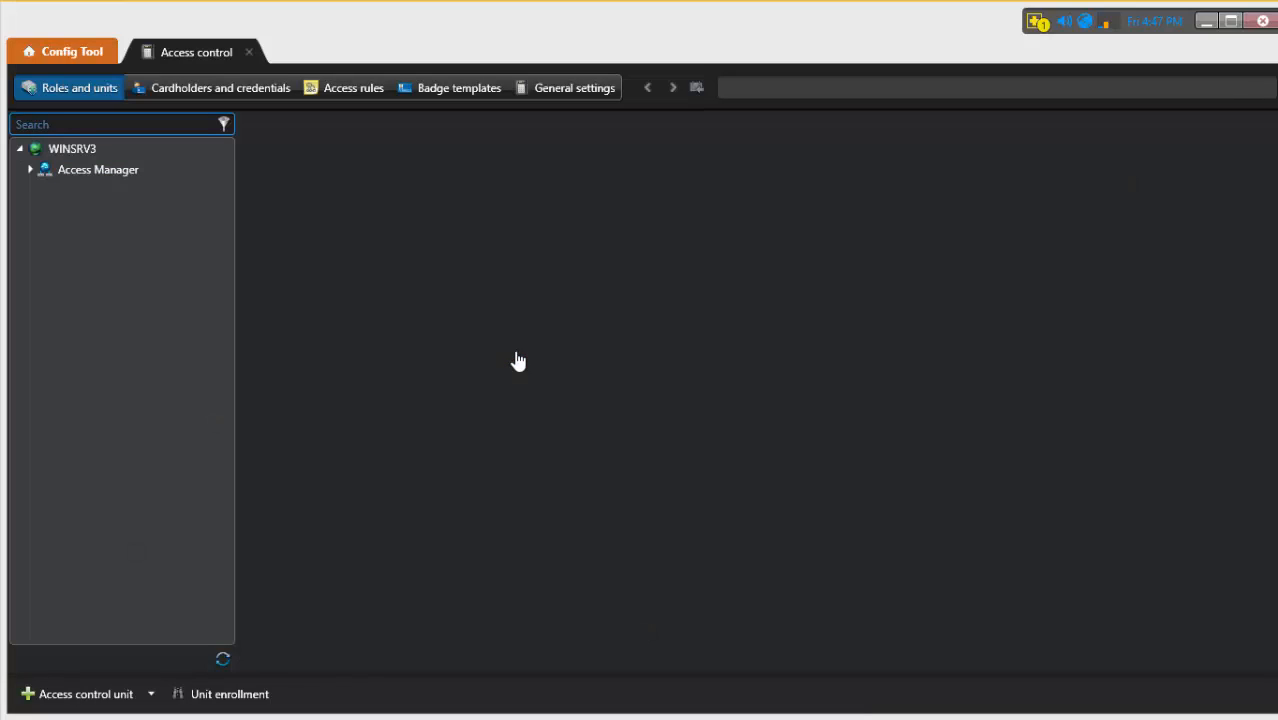
# Select the Access Manager role and check the Synergis extension's discovery port 2000.
pyautogui.click(98, 168)
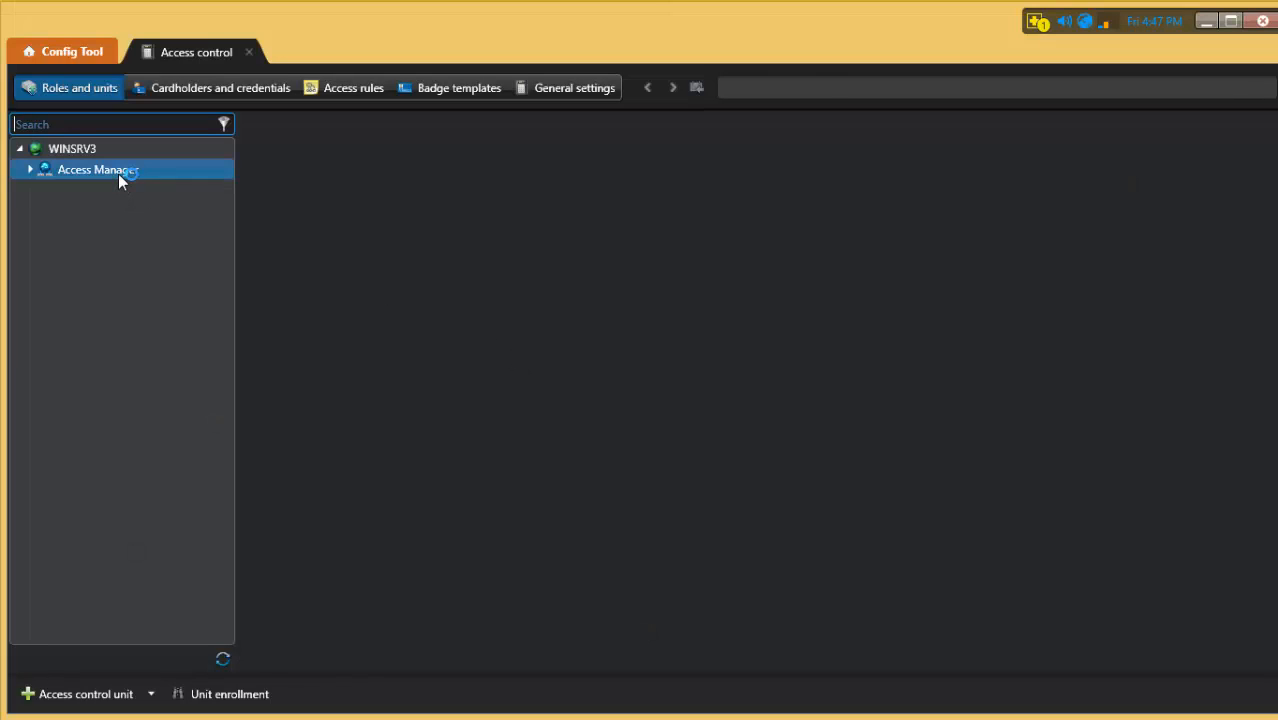
pyautogui.click(96, 168)
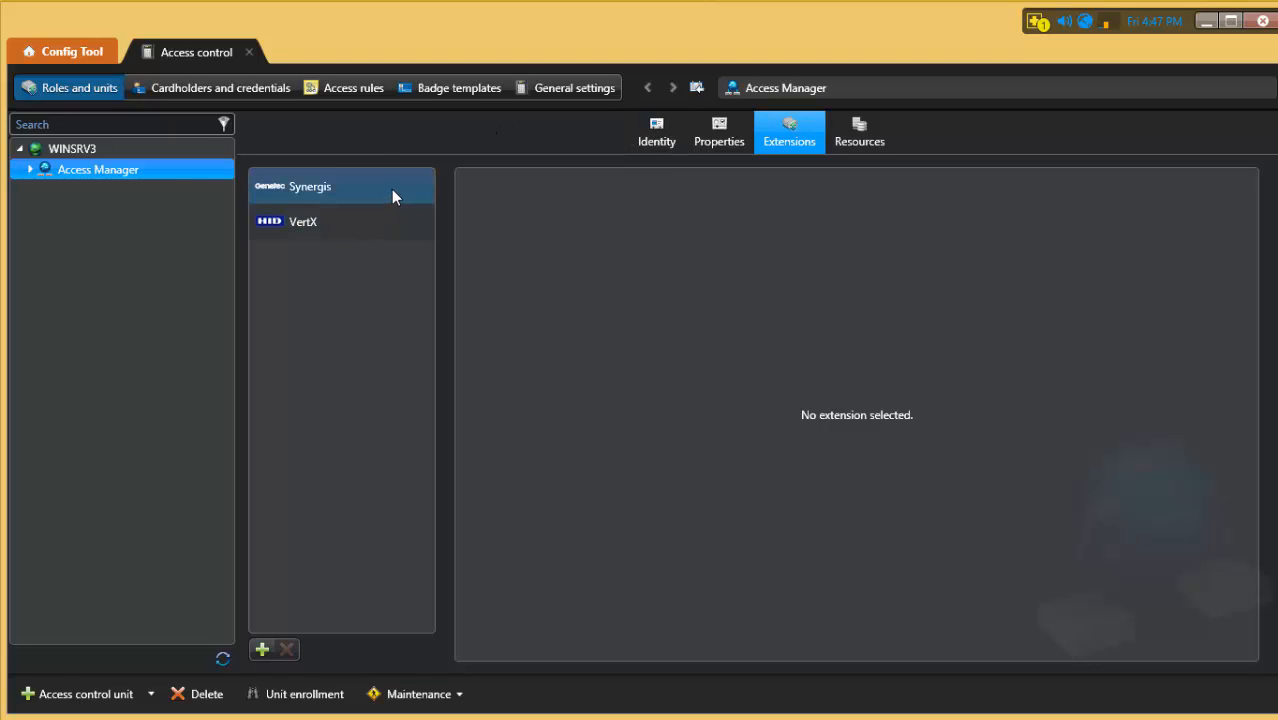
pyautogui.moveTo(400, 206)
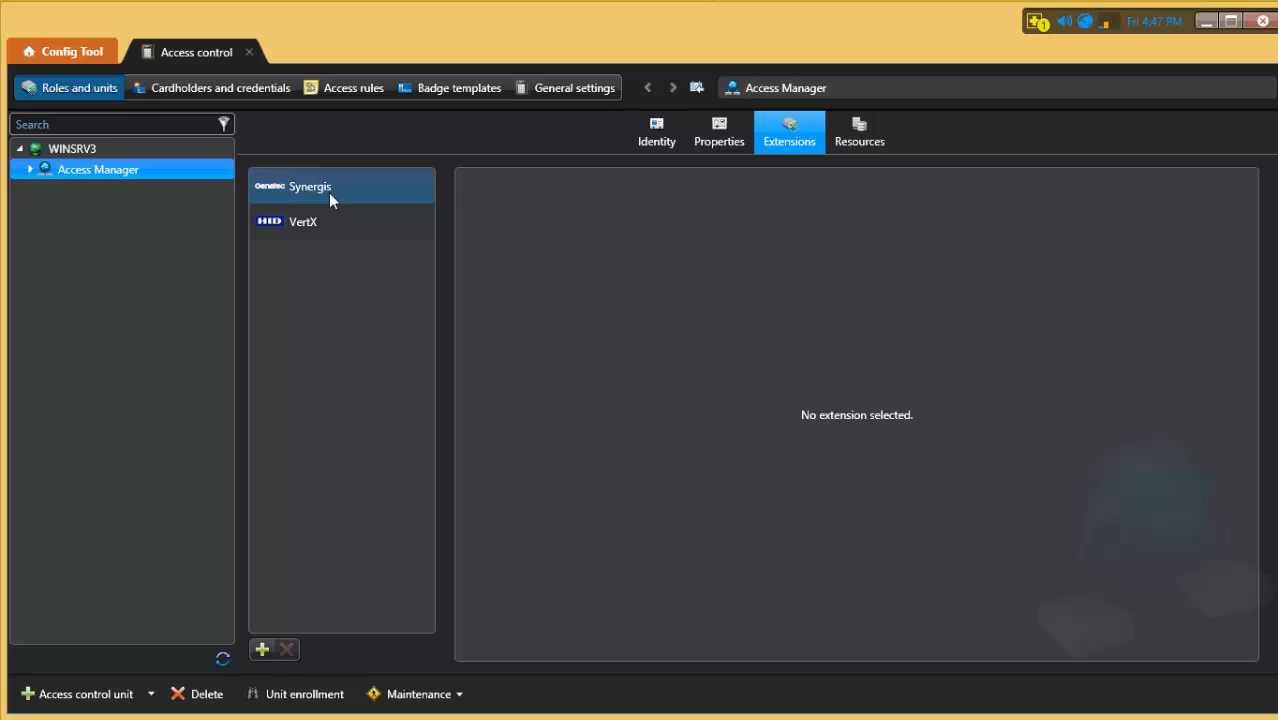
pyautogui.click(330, 186)
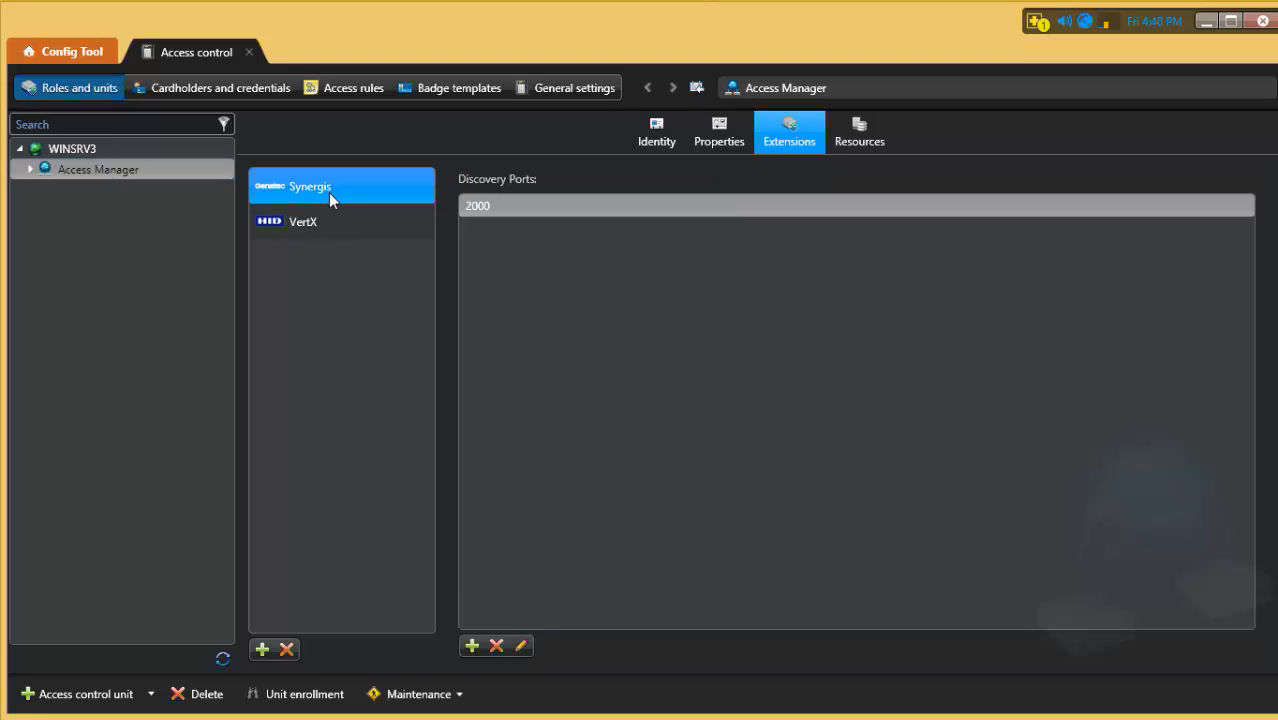
pyautogui.moveTo(450, 224)
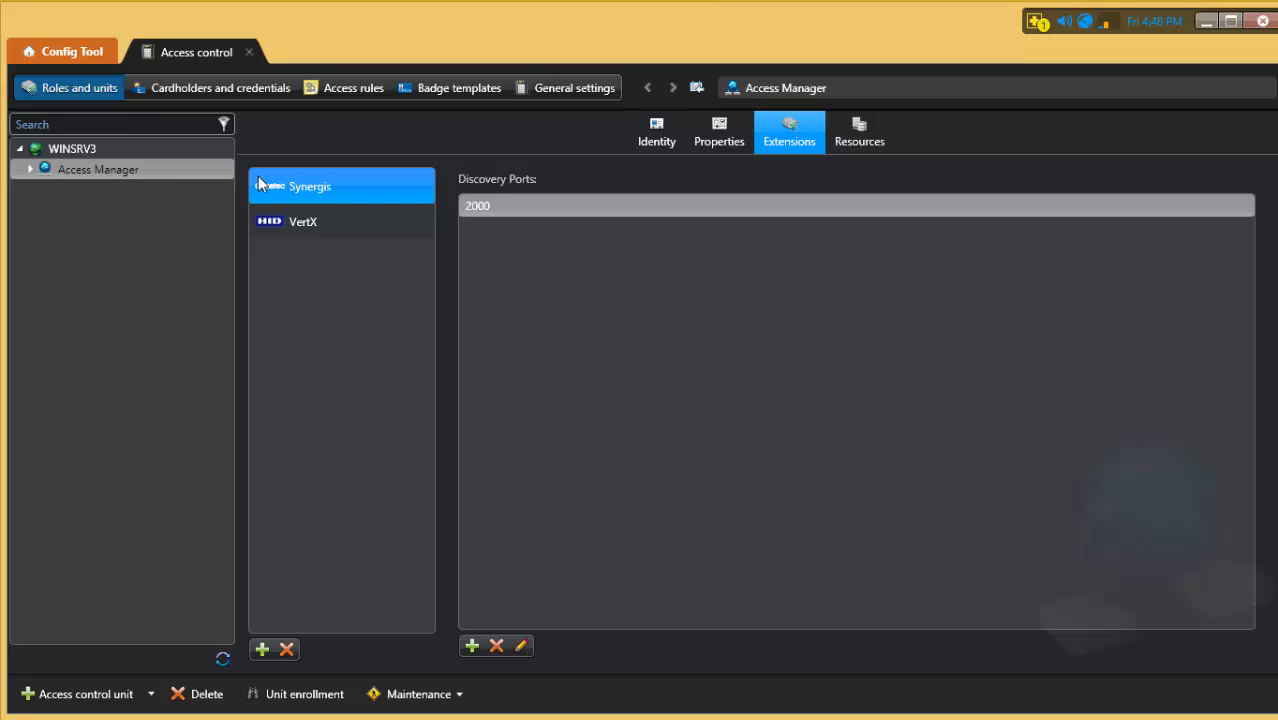
# Expand Access Manager and select the discovered unit SCL0CBF15003692 to view its properties.
pyautogui.click(28, 168)
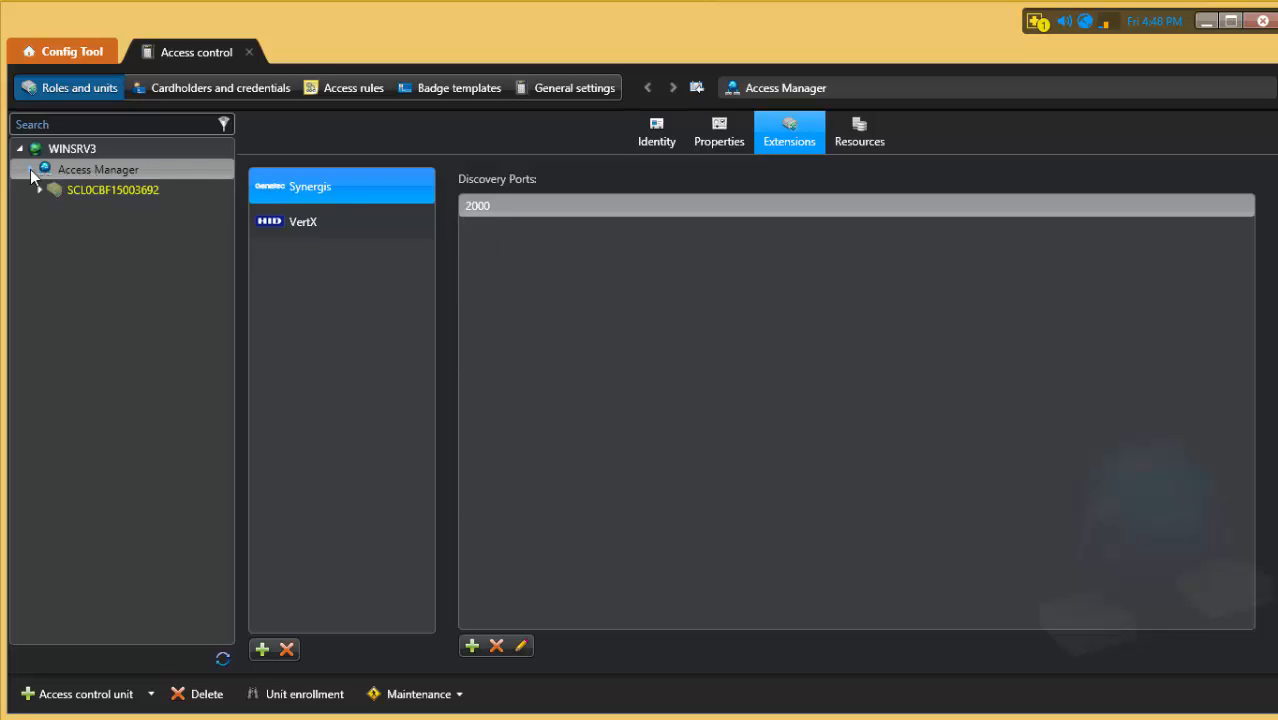
pyautogui.click(112, 190)
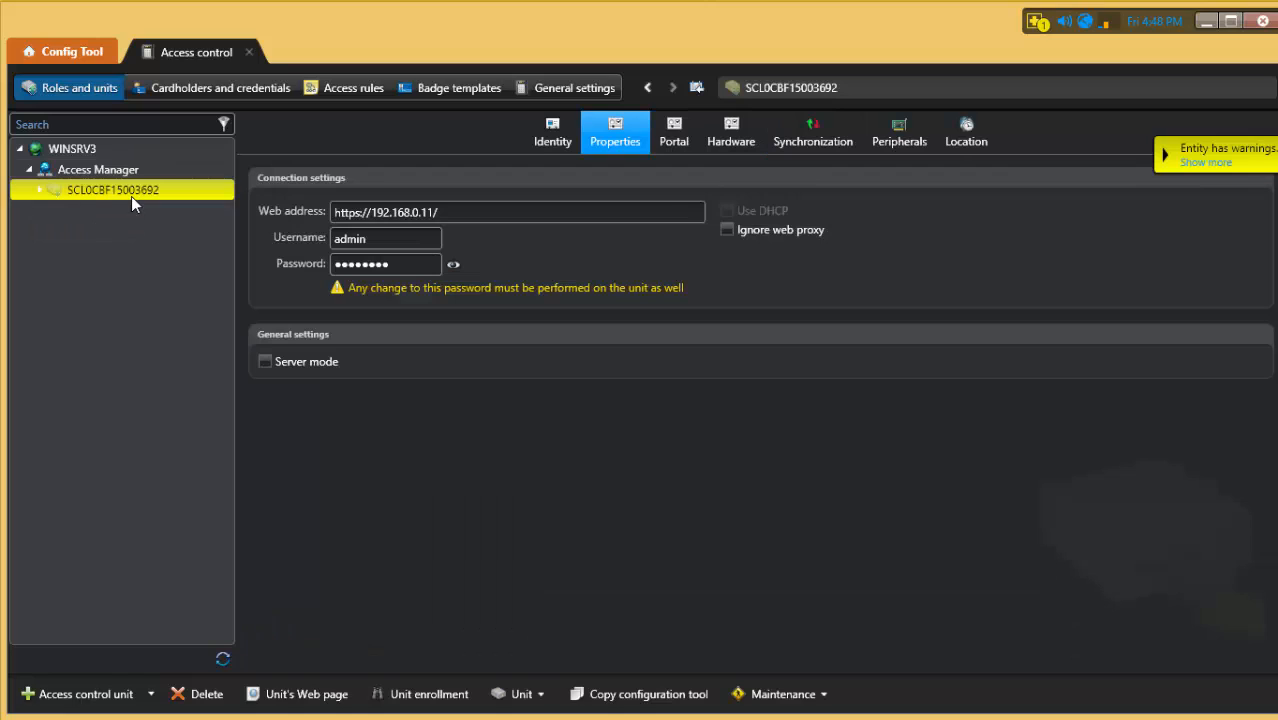
pyautogui.moveTo(428, 340)
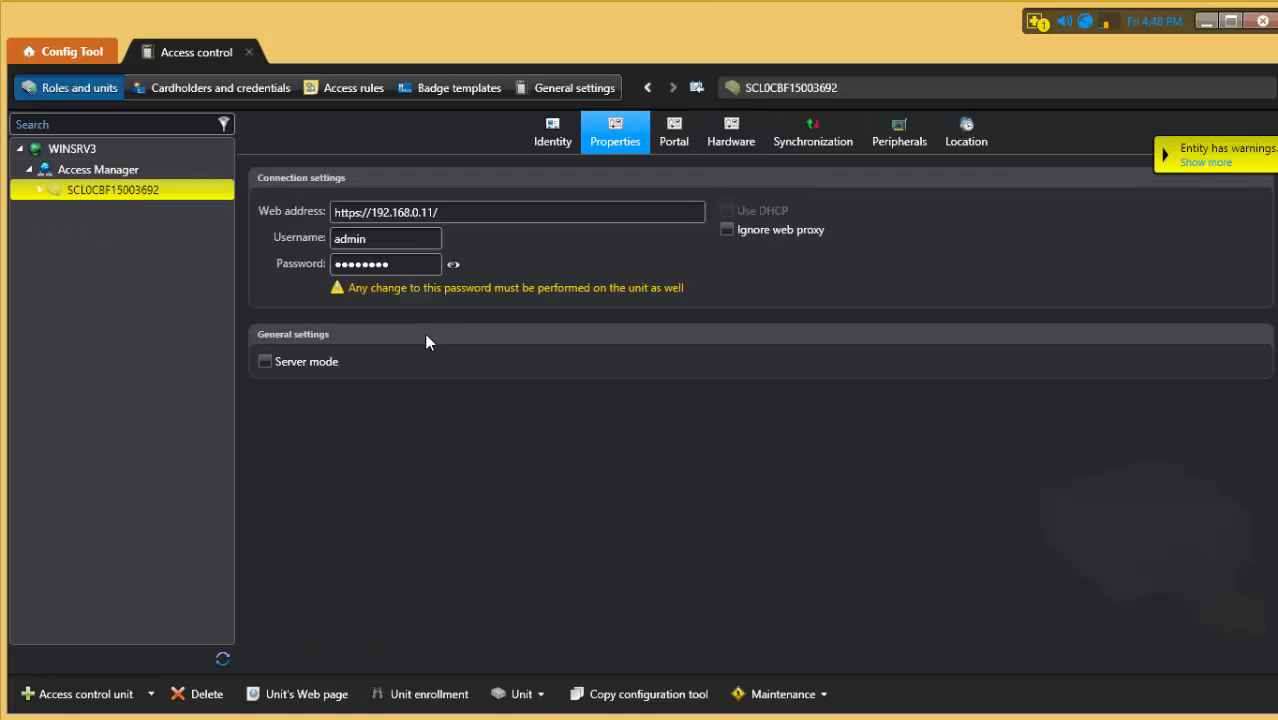
pyautogui.moveTo(1128, 218)
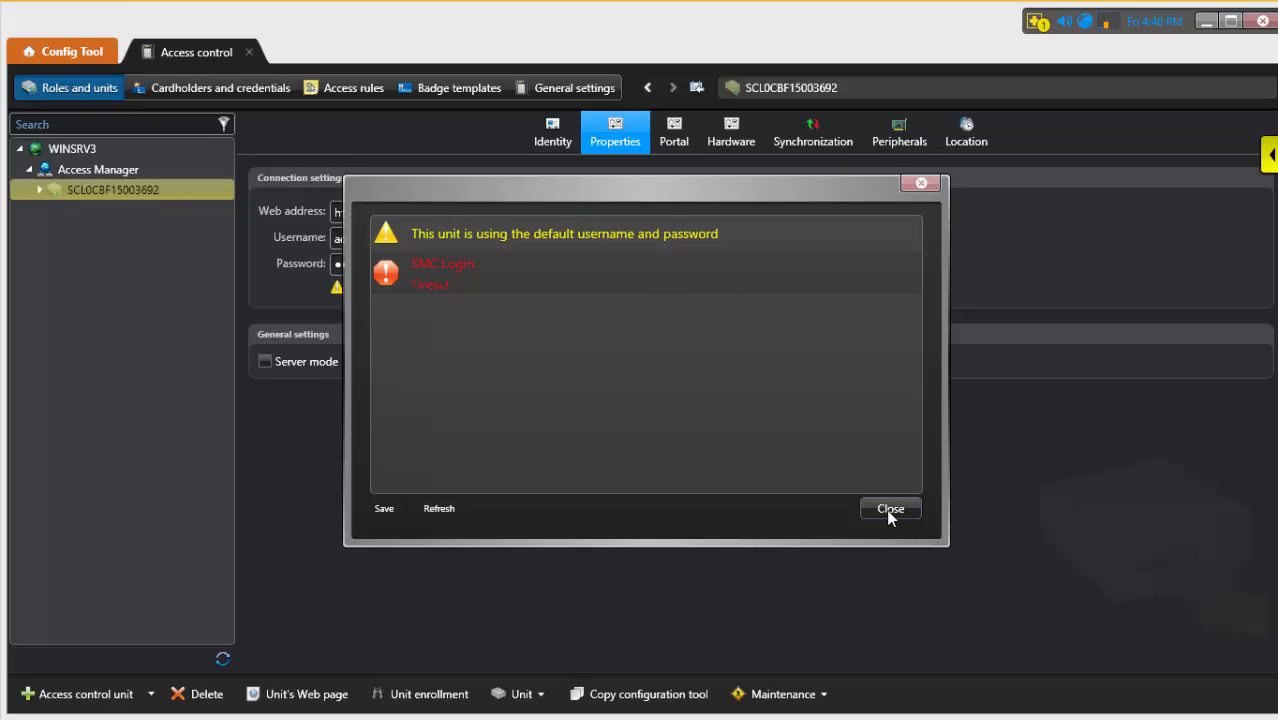
pyautogui.click(890, 508)
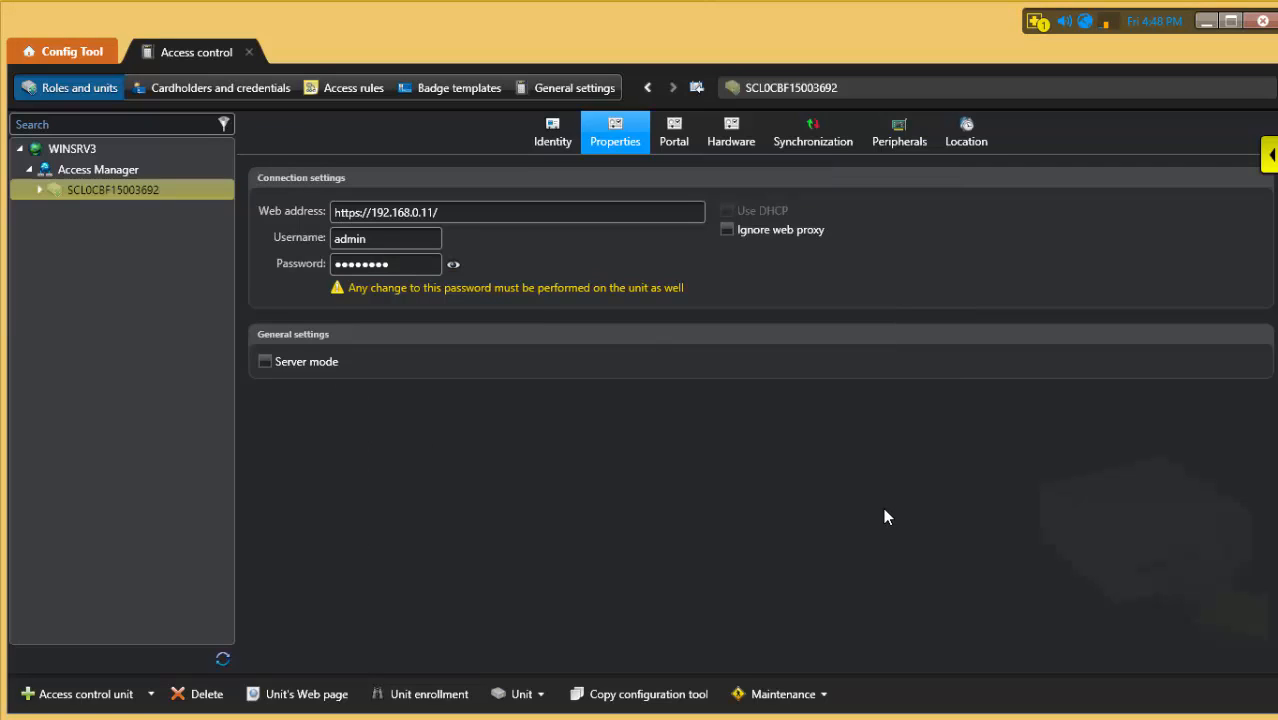
pyautogui.moveTo(560, 408)
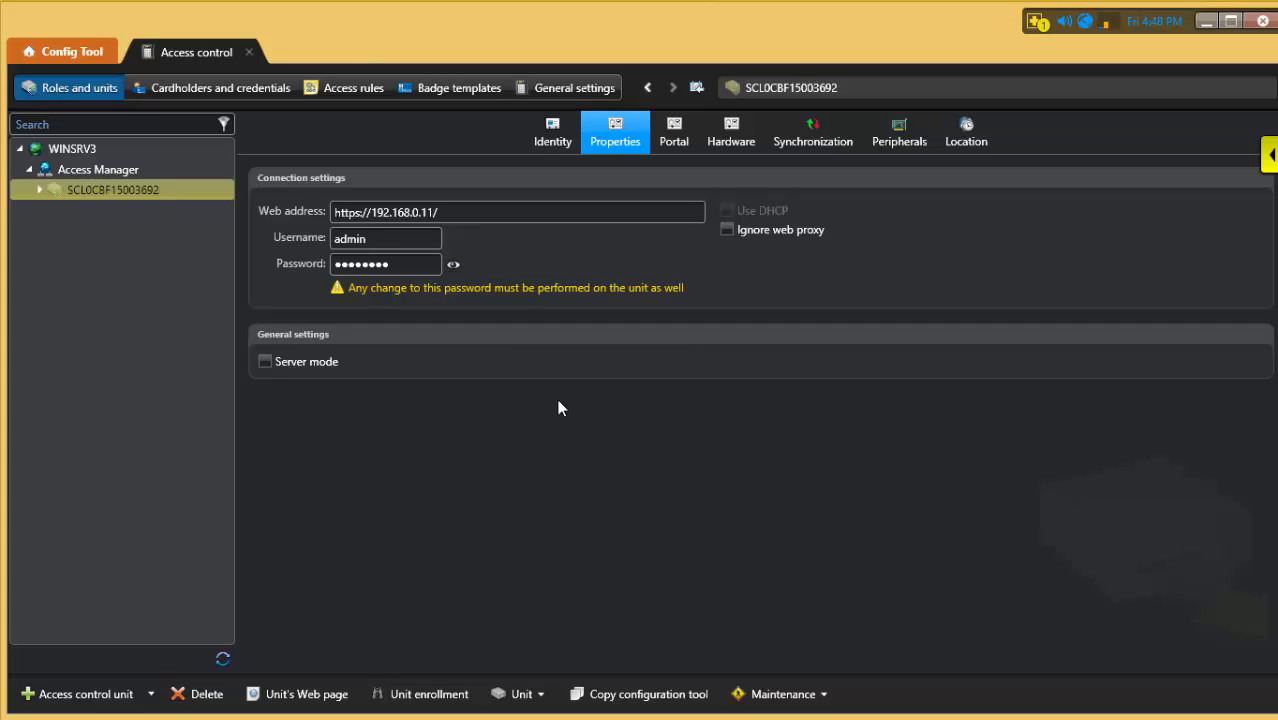
pyautogui.moveTo(644, 424)
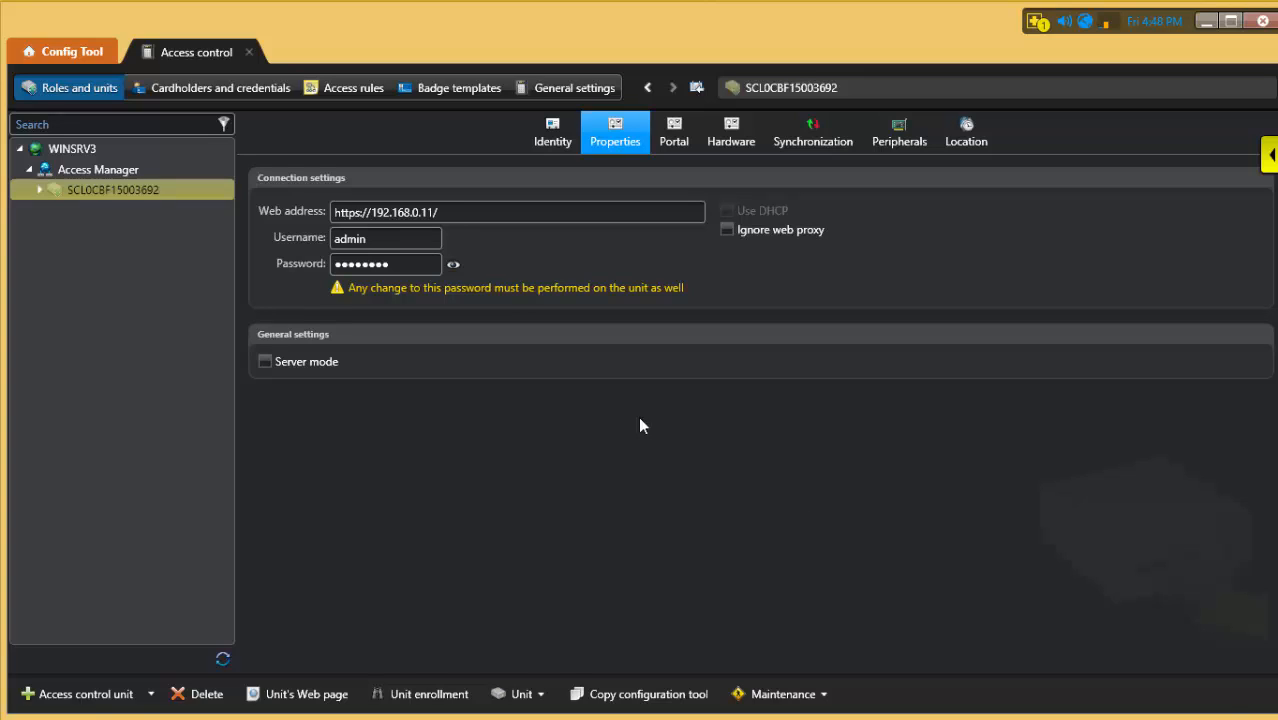